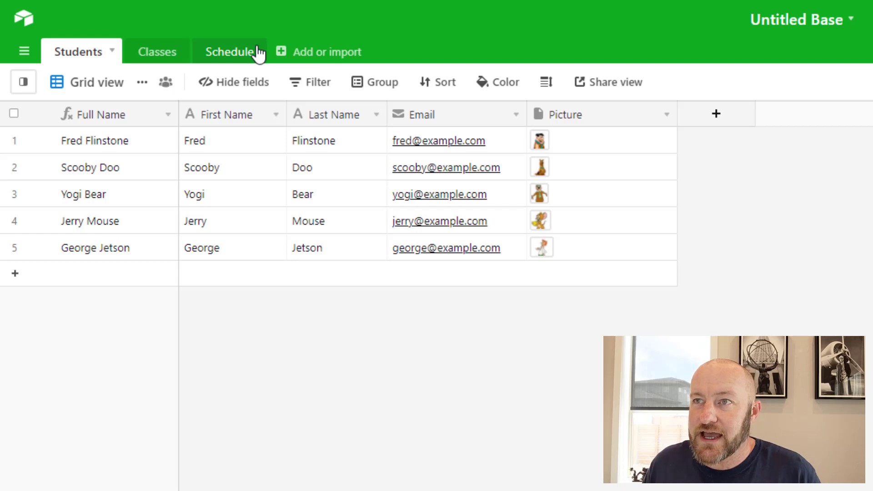
pyautogui.moveTo(157, 51)
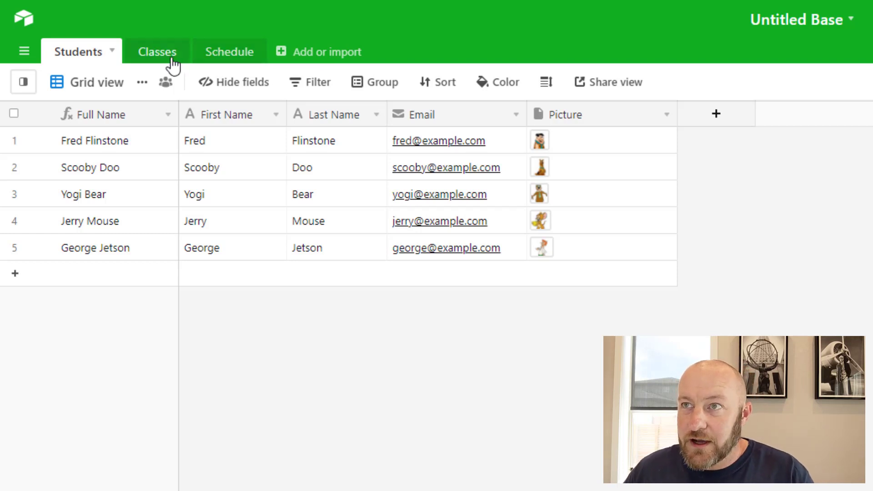
# Review the Classes table, then switch to the Schedule table grouped by class.
pyautogui.click(157, 51)
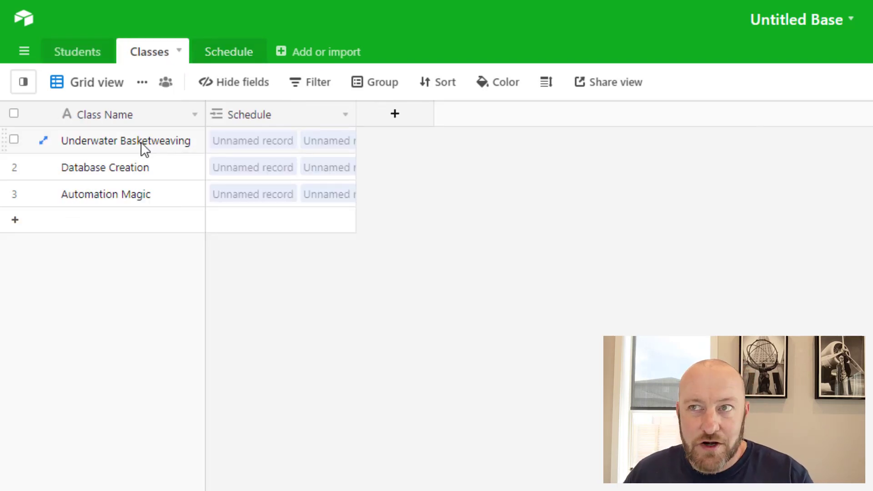
pyautogui.click(104, 167)
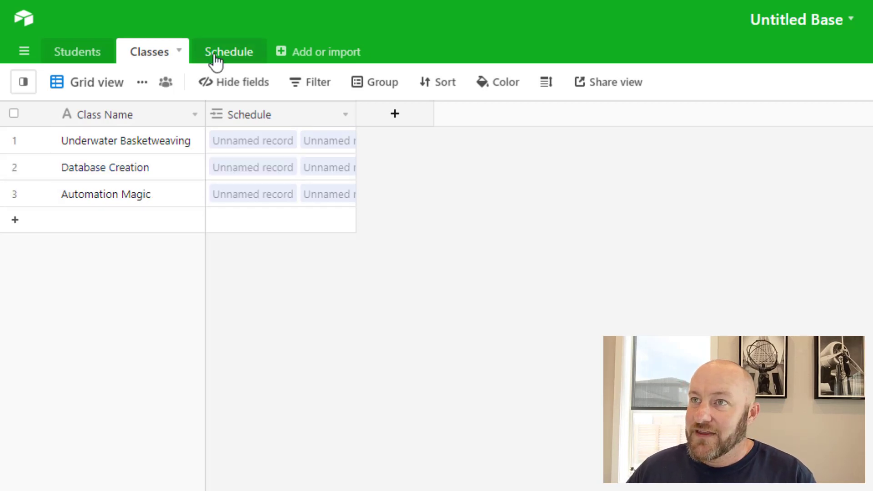
pyautogui.click(228, 52)
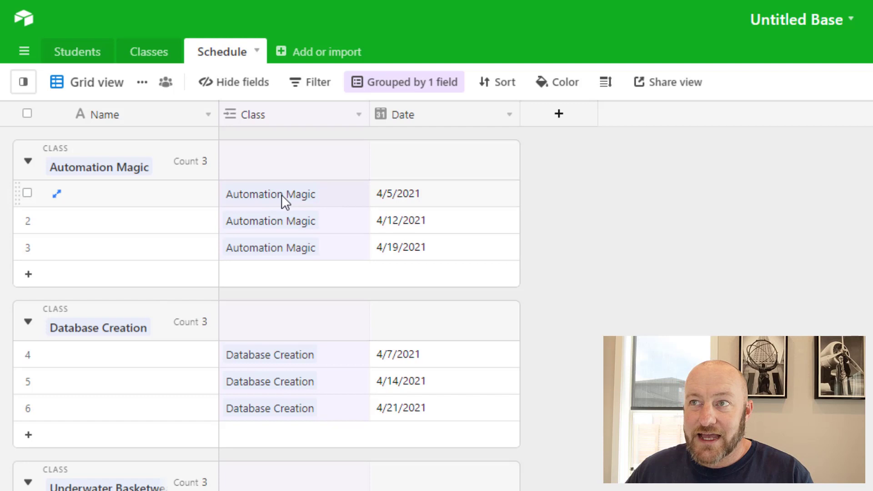
pyautogui.moveTo(186, 138)
pyautogui.write('S')
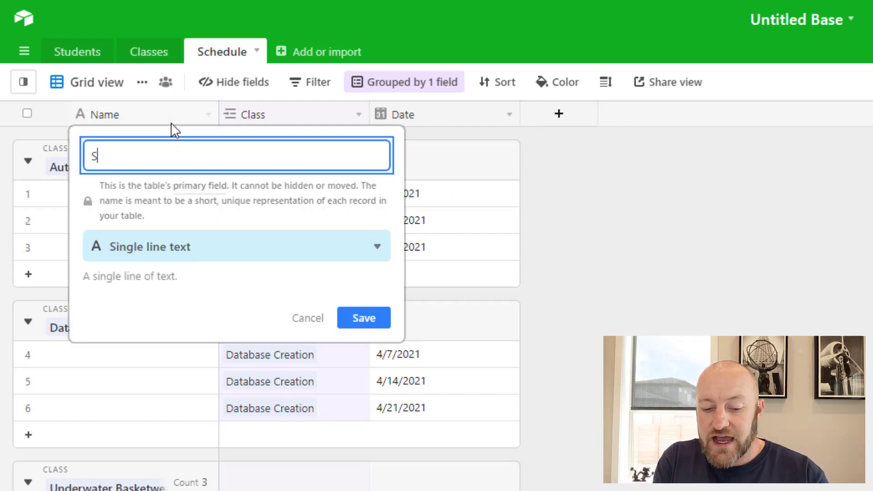
# Make the primary field a Schedule ID formula CONCATENATE(Class, ' - ', DATETIME_FORMAT(Date,'l')) and check the first result.
pyautogui.write('chedule ID')
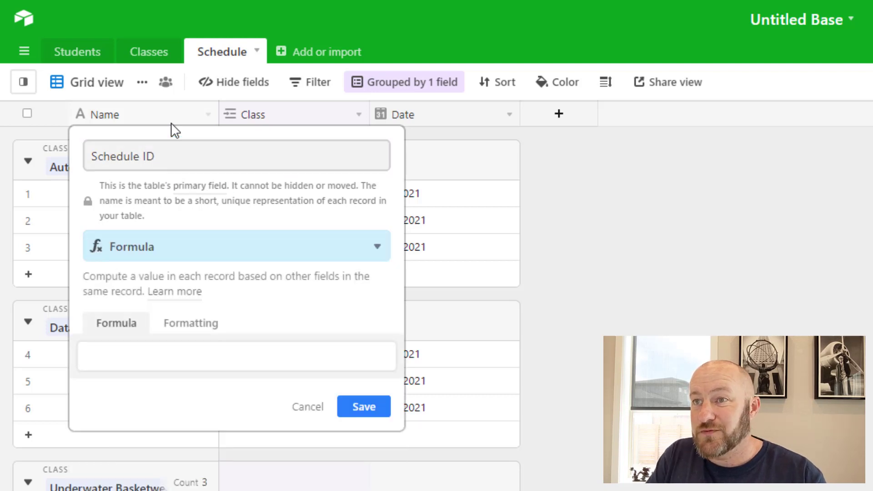
pyautogui.click(233, 356)
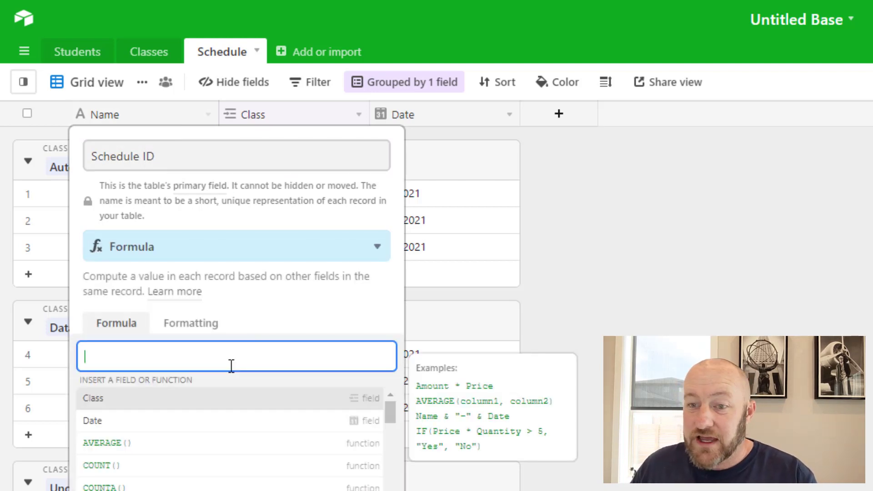
pyautogui.write('CONCATENATE()')
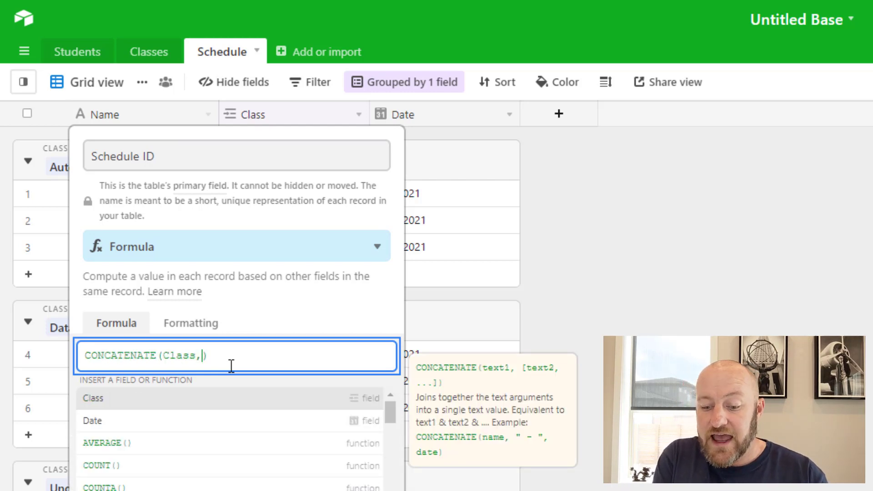
pyautogui.write("' - ',DATETIME_FORMAT(Date")
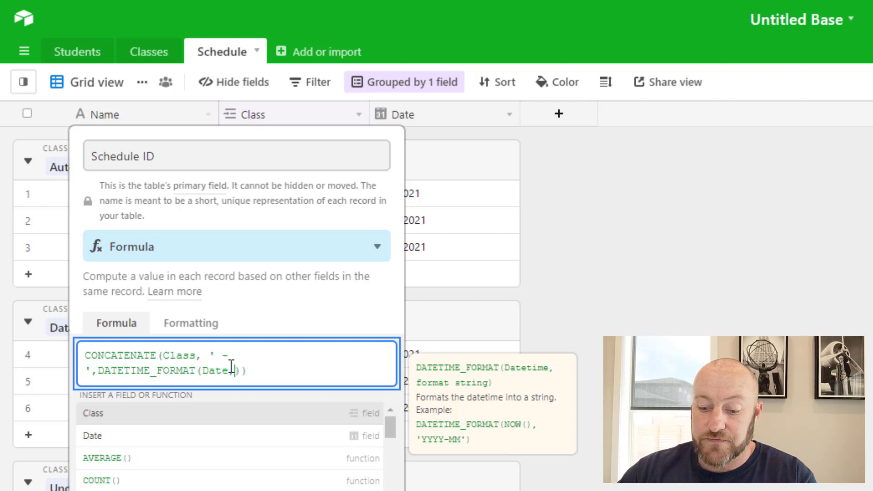
pyautogui.write("'l'")
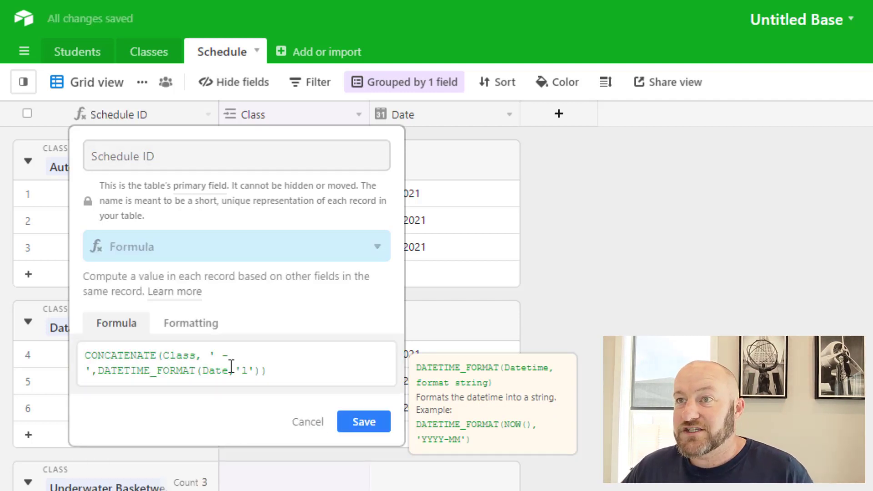
pyautogui.click(363, 421)
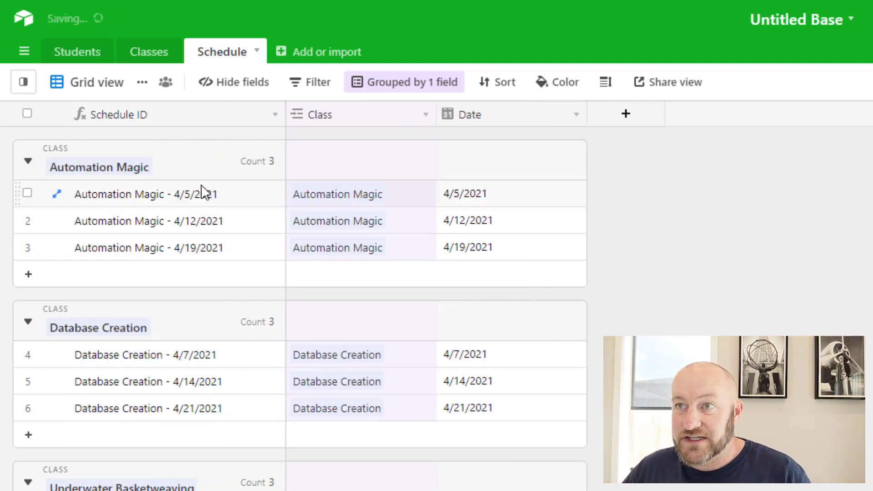
pyautogui.click(146, 193)
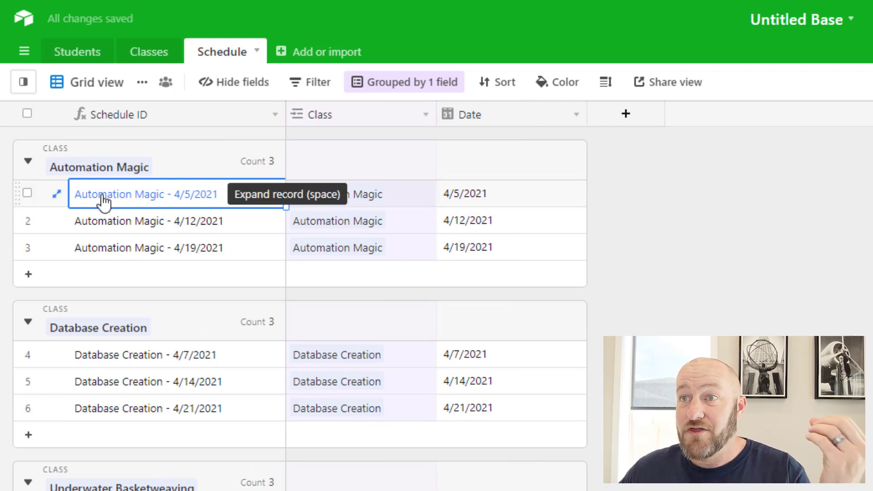
pyautogui.moveTo(404, 200)
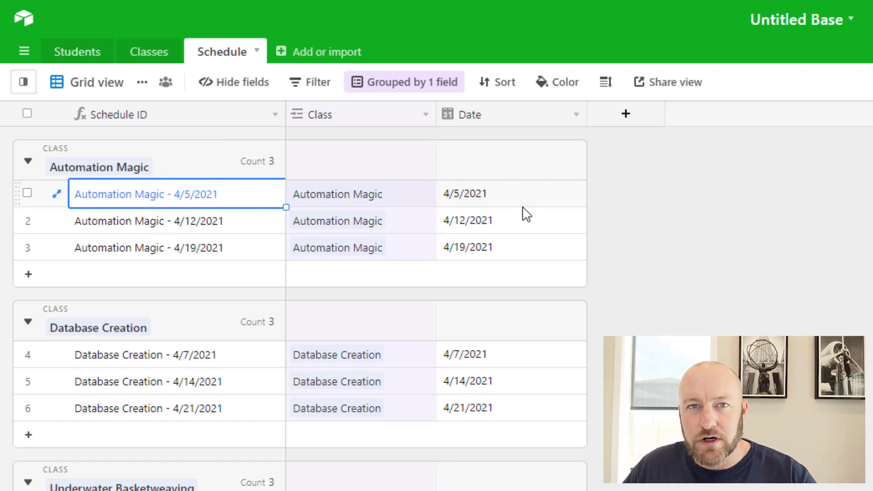
pyautogui.moveTo(532, 210)
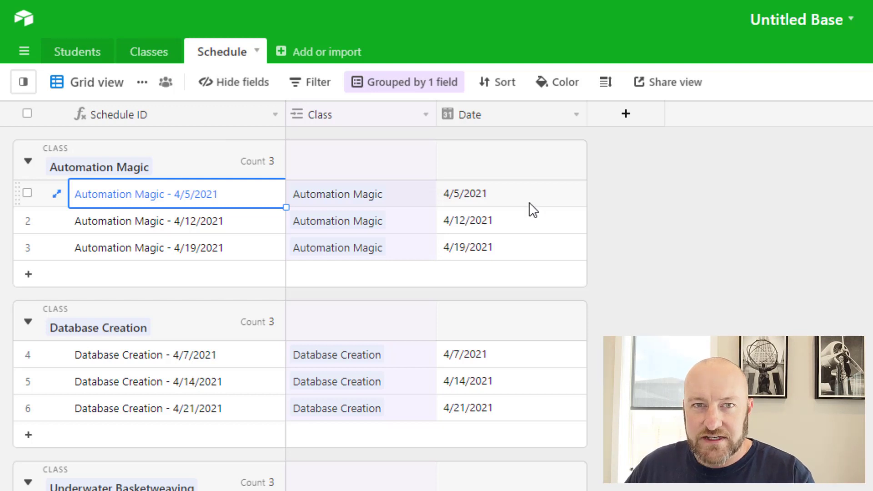
pyautogui.moveTo(720, 229)
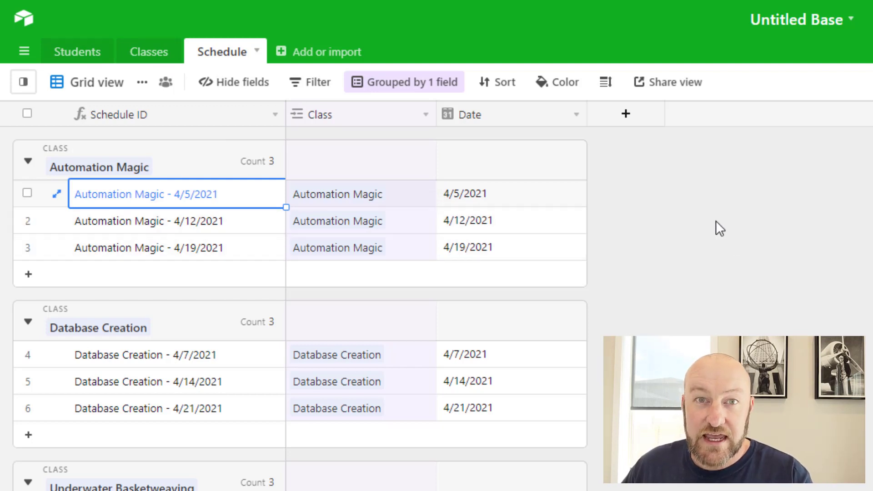
# Add a Students link field and link Fred Flintstone, Yogi Bear and Jerry Mouse to the first session.
pyautogui.click(625, 114)
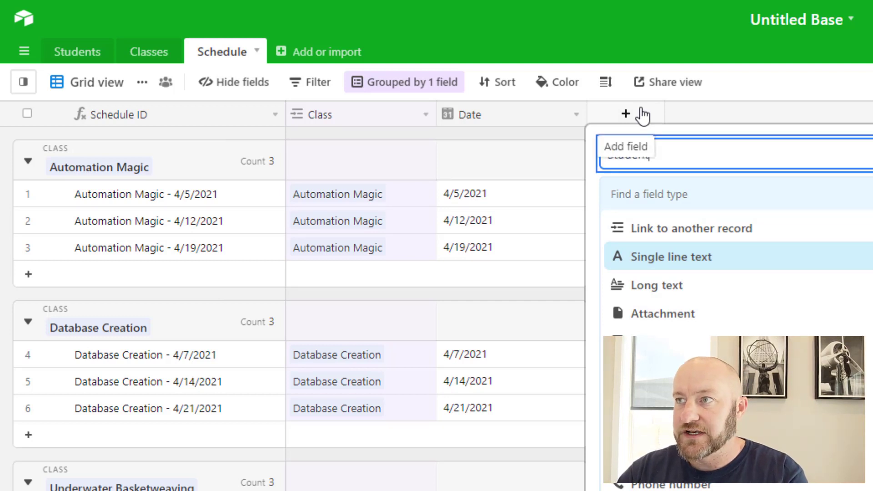
pyautogui.write('stu')
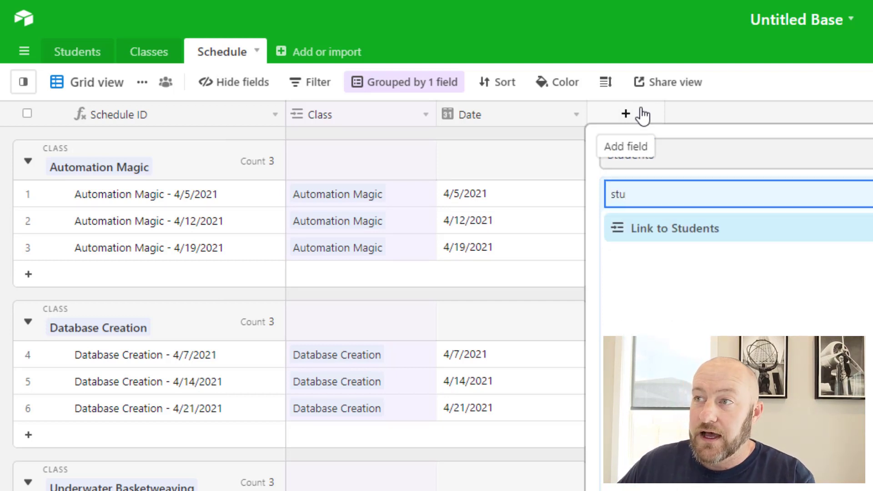
pyautogui.click(676, 228)
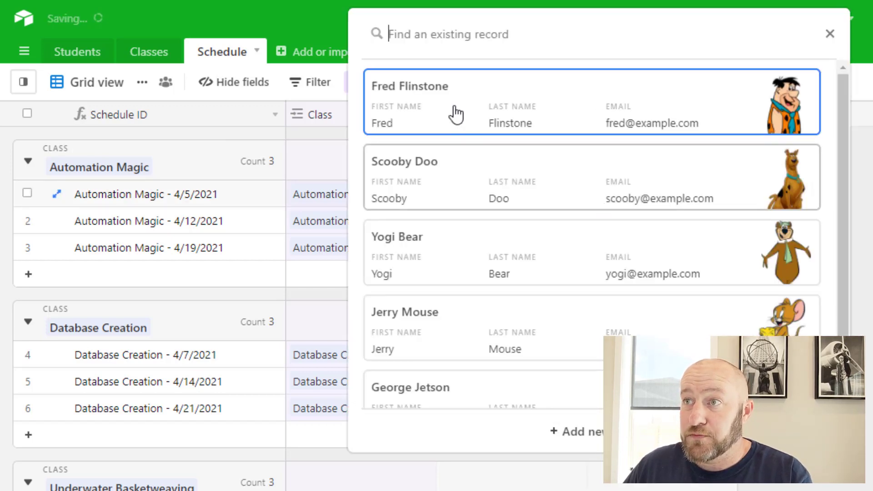
pyautogui.click(456, 103)
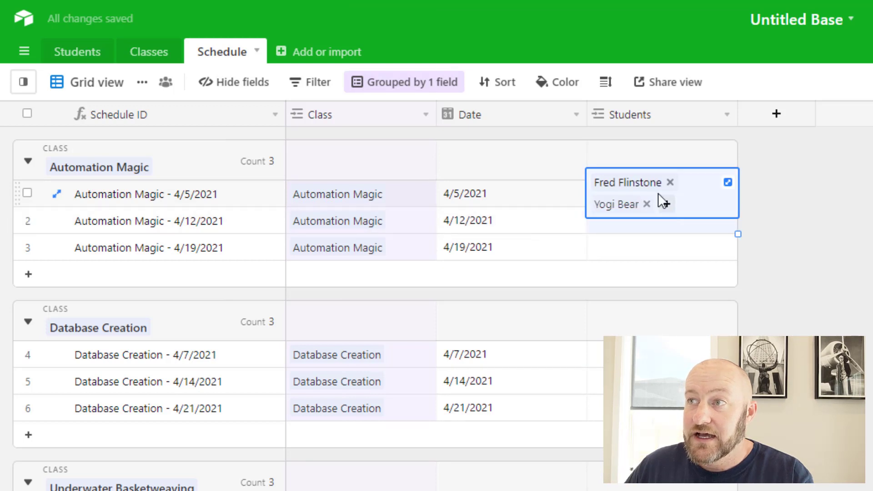
pyautogui.click(771, 173)
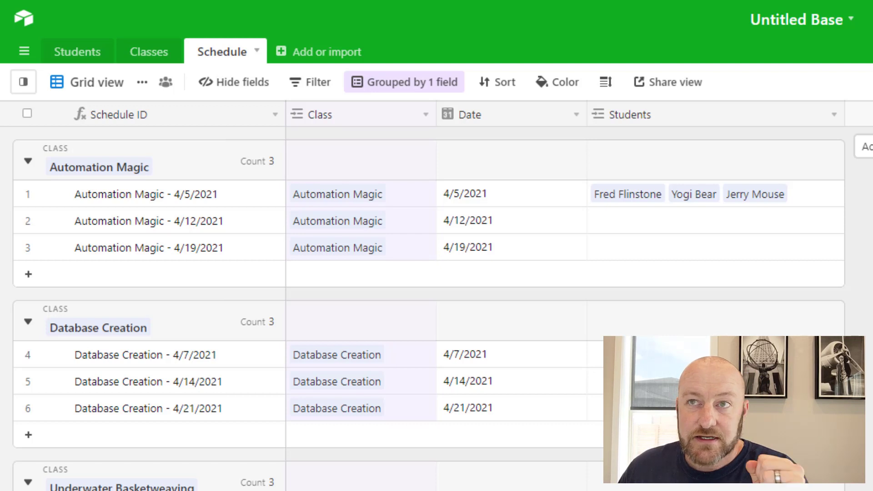
pyautogui.moveTo(314, 58)
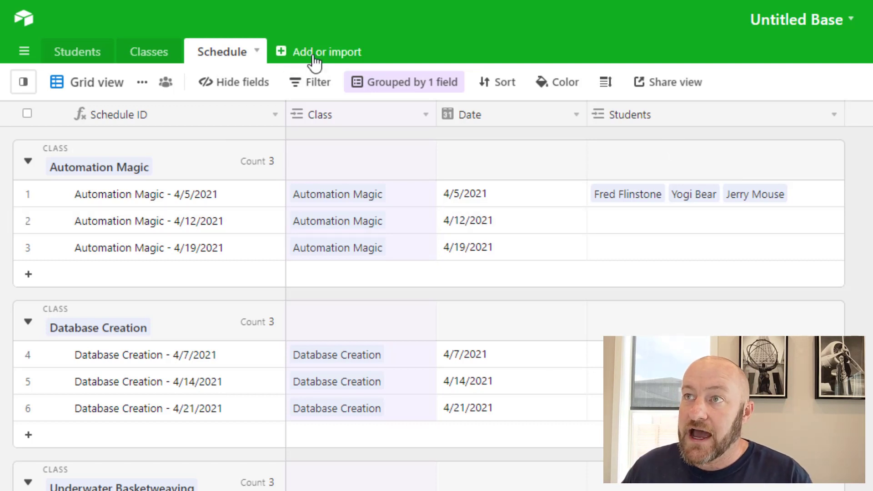
# Create an empty Junction table and delete its default Notes, Attachments and Status fields.
pyautogui.click(325, 50)
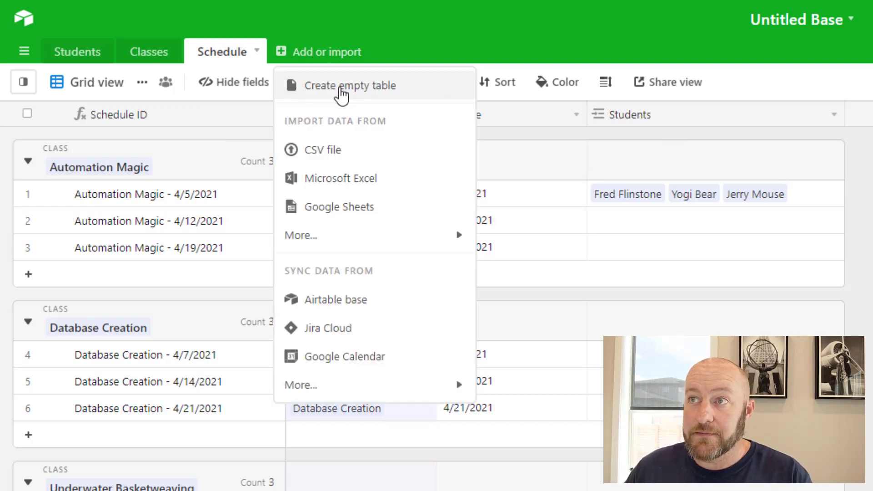
pyautogui.click(350, 86)
pyautogui.write('Junction')
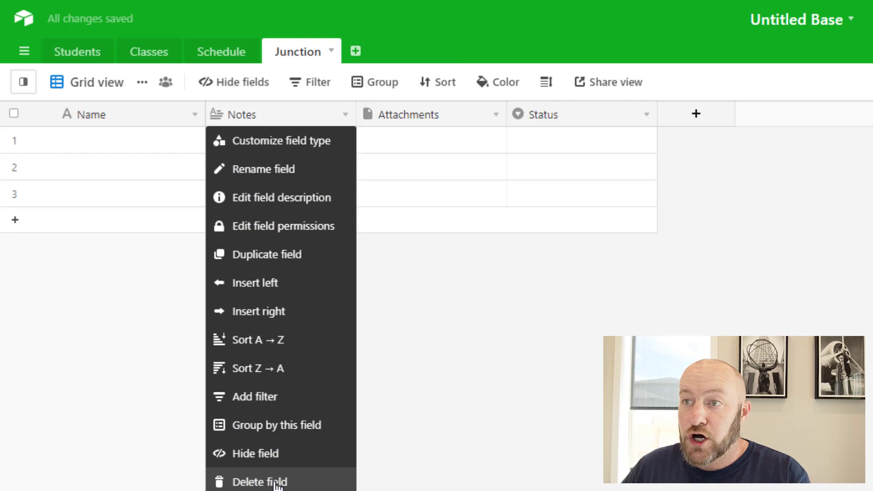
pyautogui.click(259, 482)
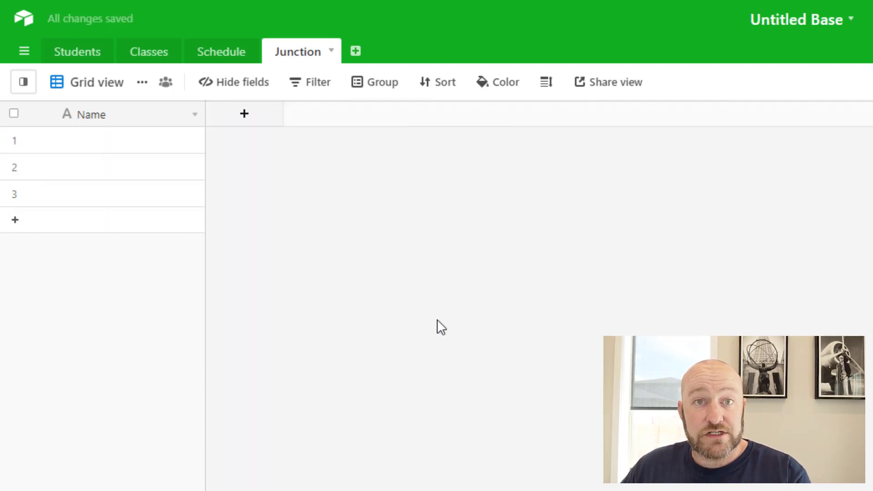
# Add a Student field linked to Students, limited to a single record.
pyautogui.click(244, 113)
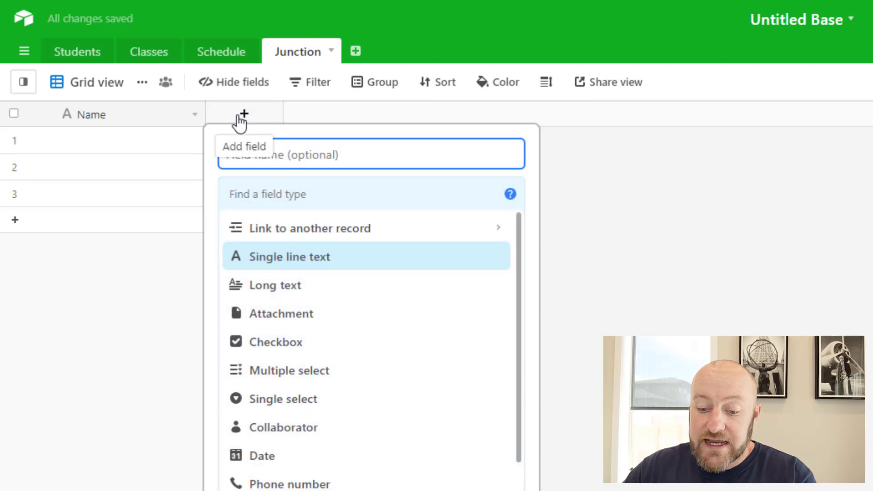
pyautogui.write('Su')
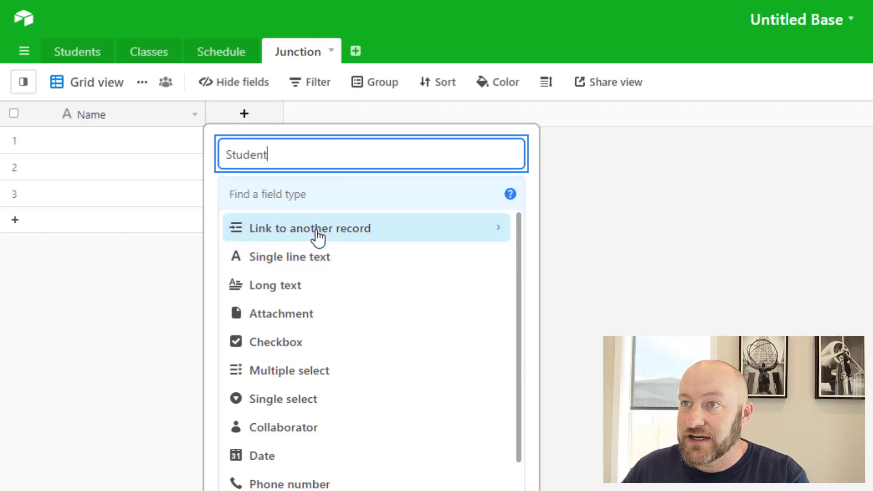
pyautogui.click(310, 228)
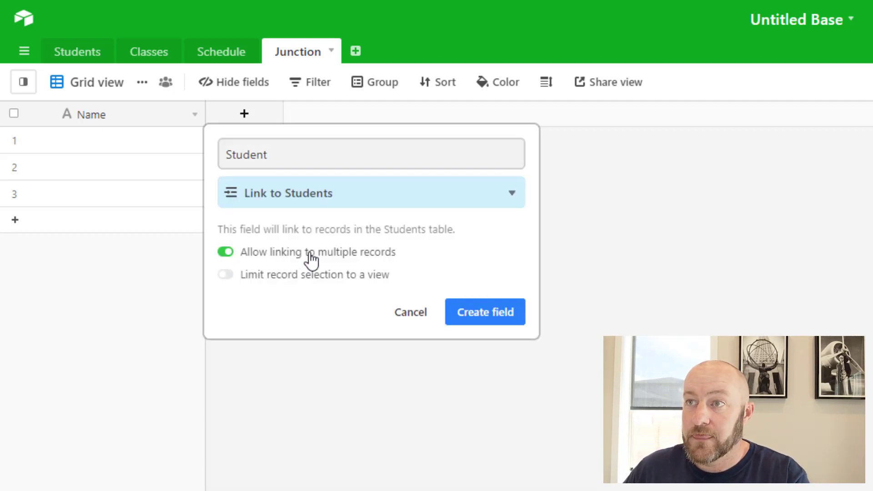
pyautogui.click(224, 252)
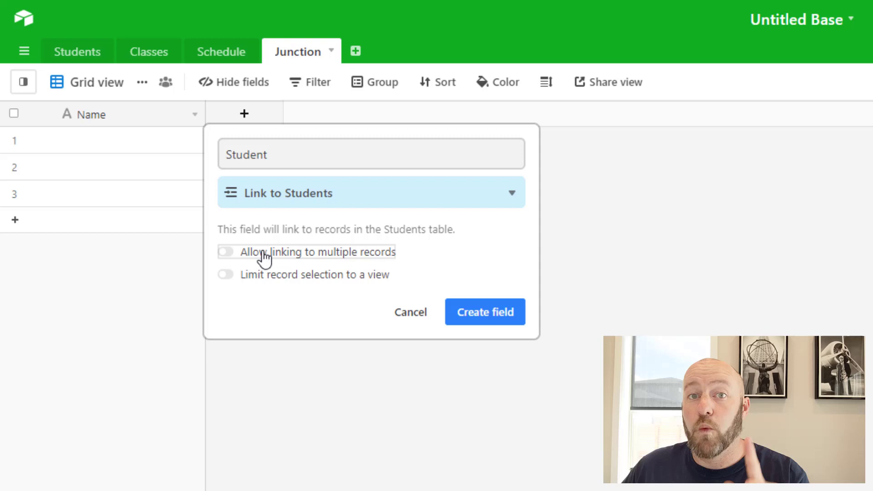
pyautogui.moveTo(356, 261)
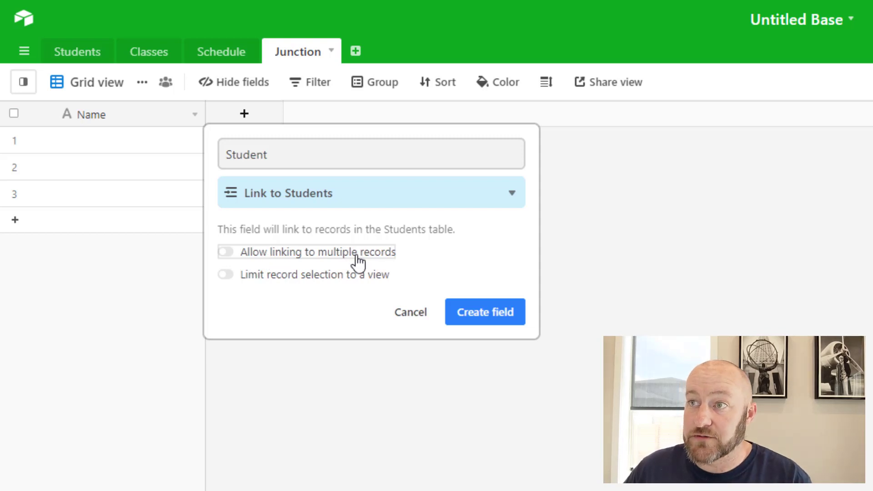
pyautogui.click(484, 312)
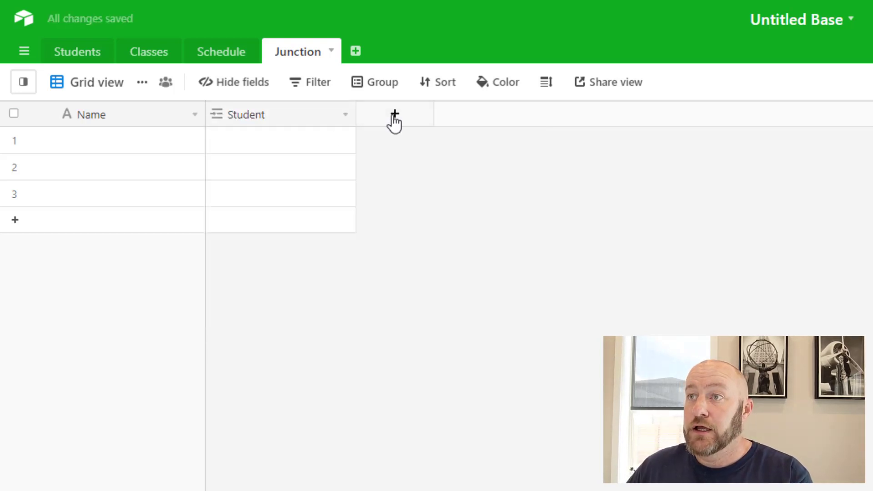
# Add a Schedule field linked to Schedule and make it single-record too.
pyautogui.click(393, 115)
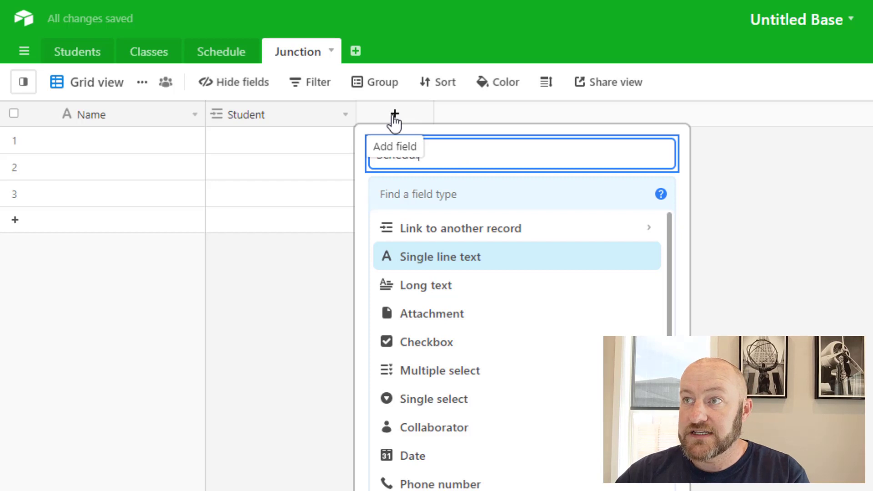
pyautogui.moveTo(406, 199)
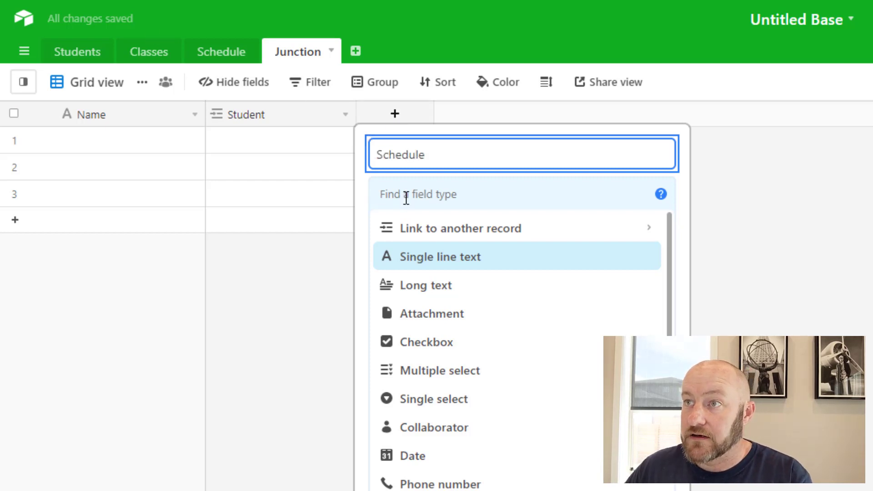
pyautogui.click(460, 227)
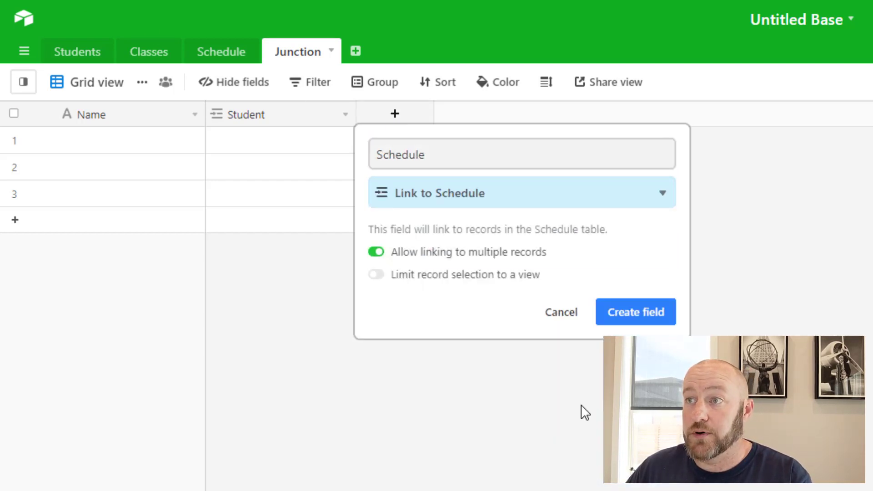
pyautogui.click(636, 312)
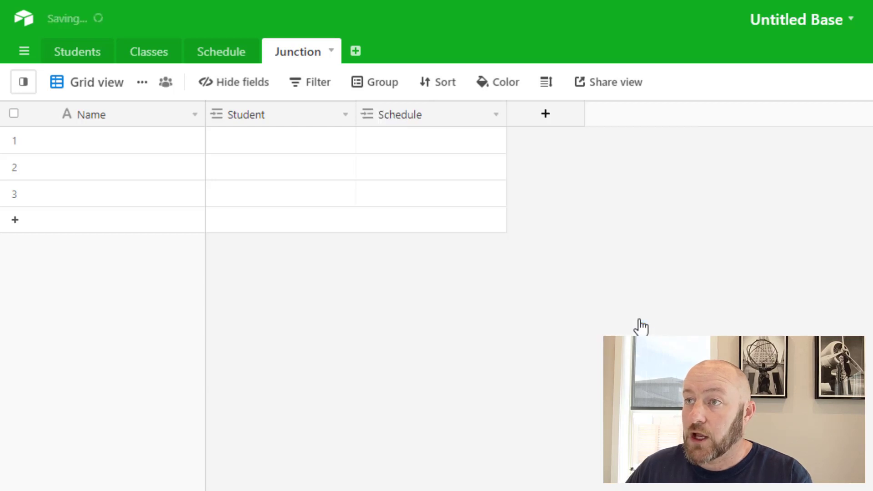
pyautogui.moveTo(433, 114)
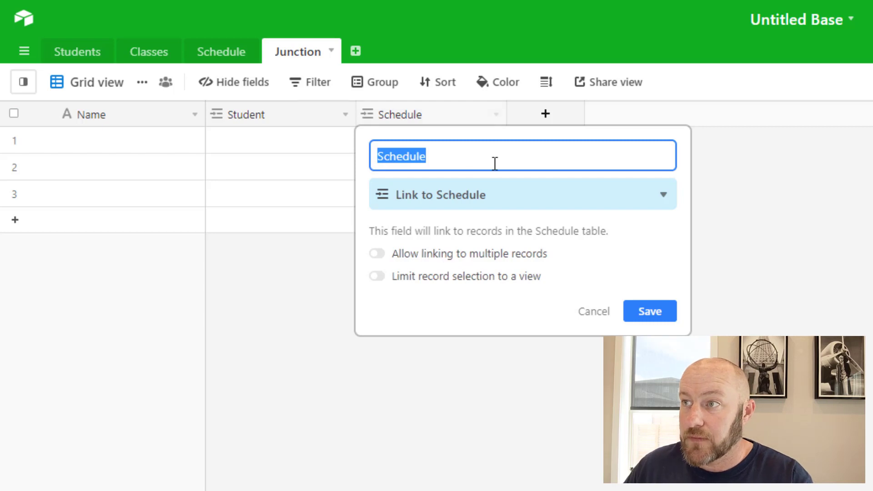
pyautogui.click(545, 115)
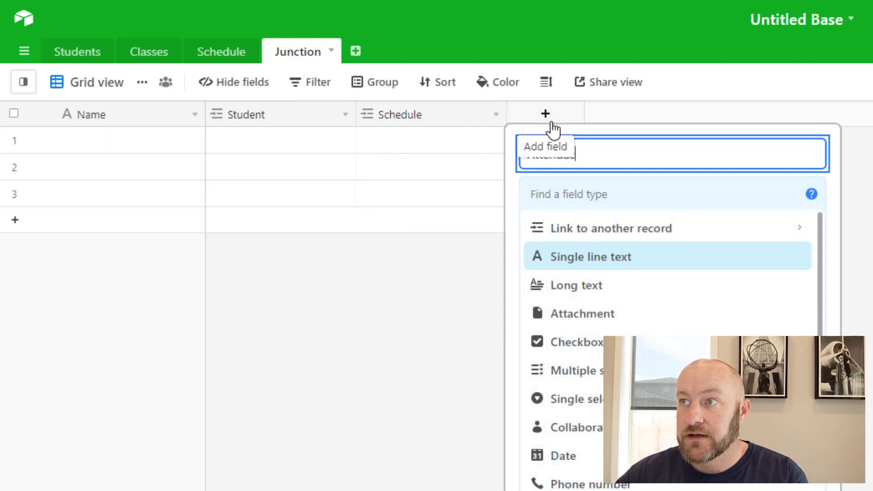
# Add an Attendance checkbox field and move Schedule ahead of Student.
pyautogui.write('check')
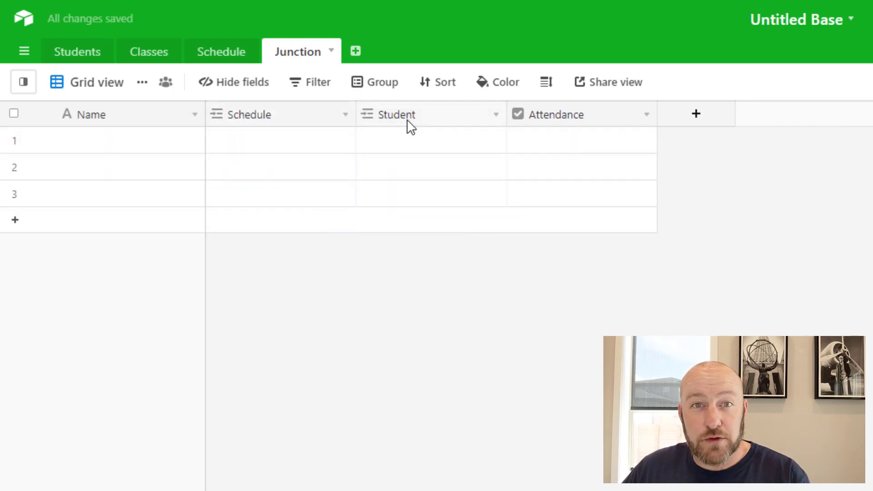
# Link Underwater Basketweaving - 4/1/2021 to Fred, Yogi and Jerry, ticking attendance for Yogi and Jerry.
pyautogui.click(280, 140)
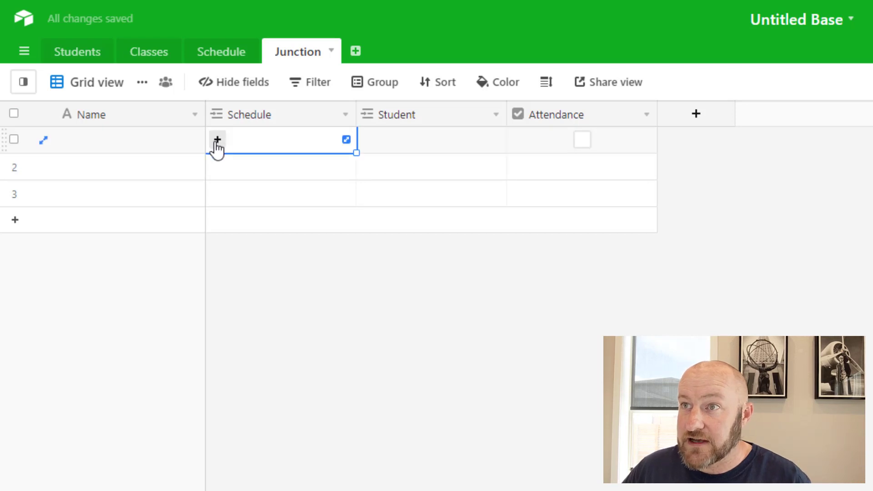
pyautogui.click(218, 140)
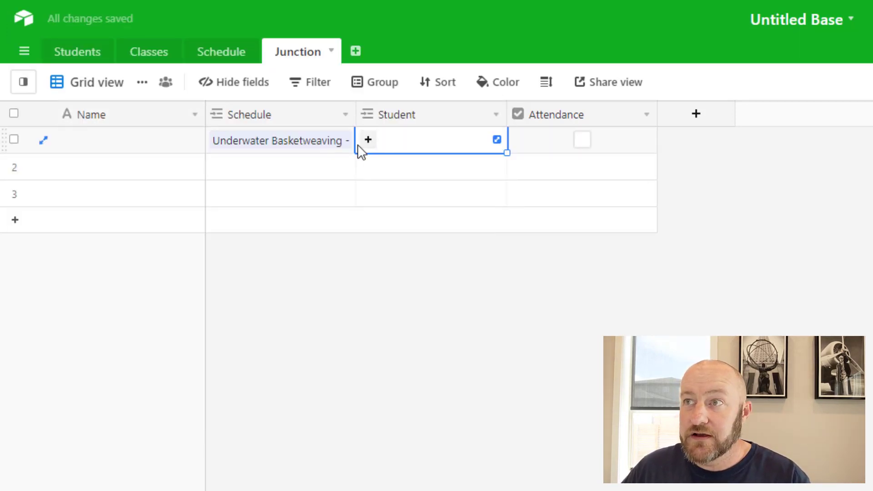
pyautogui.click(366, 140)
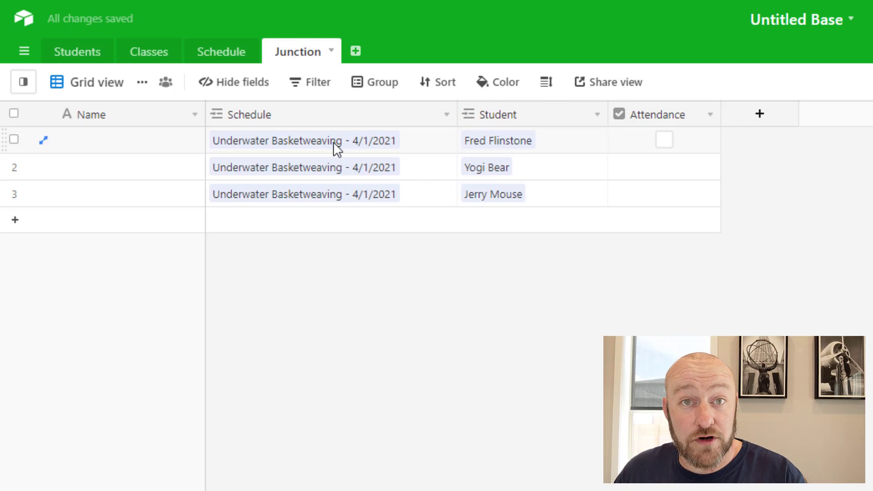
pyautogui.moveTo(740, 103)
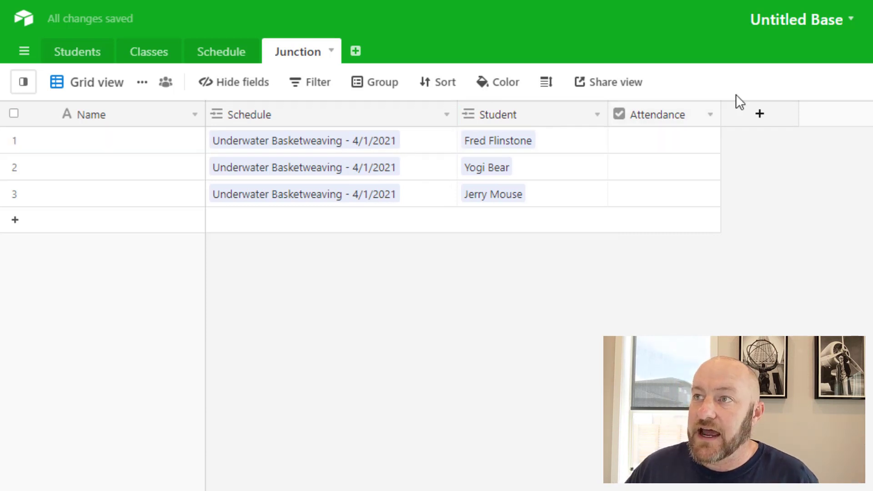
pyautogui.click(664, 168)
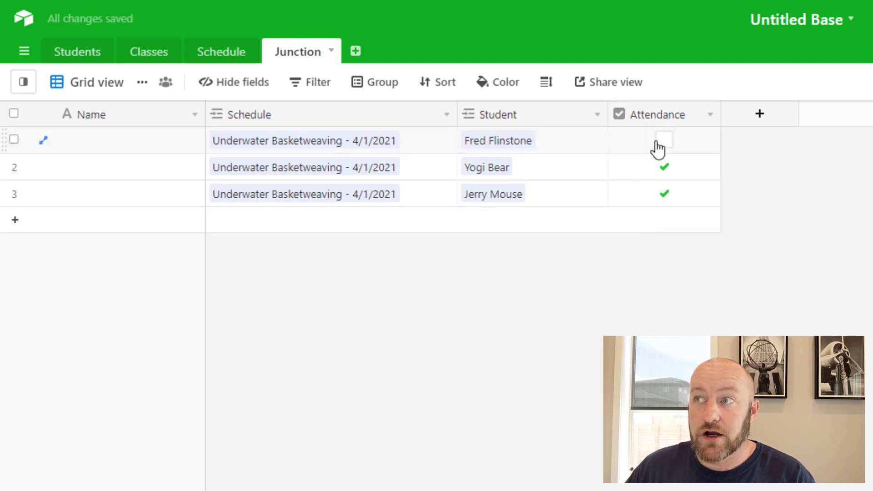
pyautogui.moveTo(661, 142)
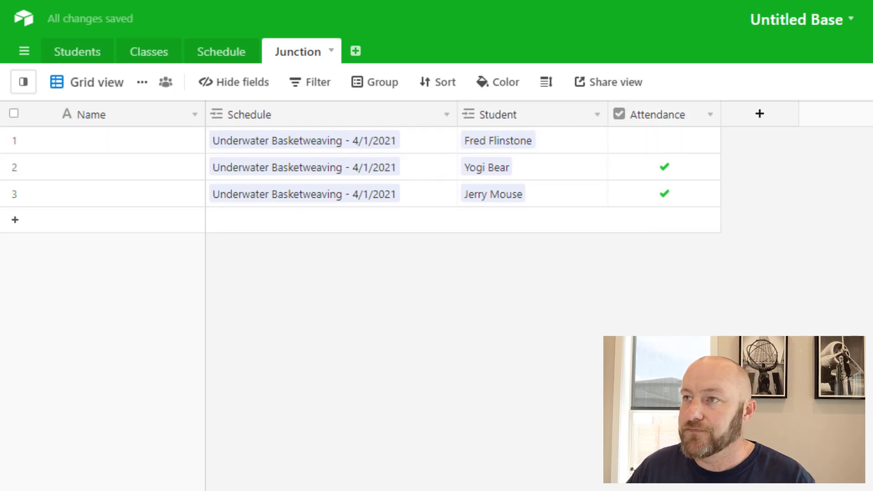
pyautogui.moveTo(228, 57)
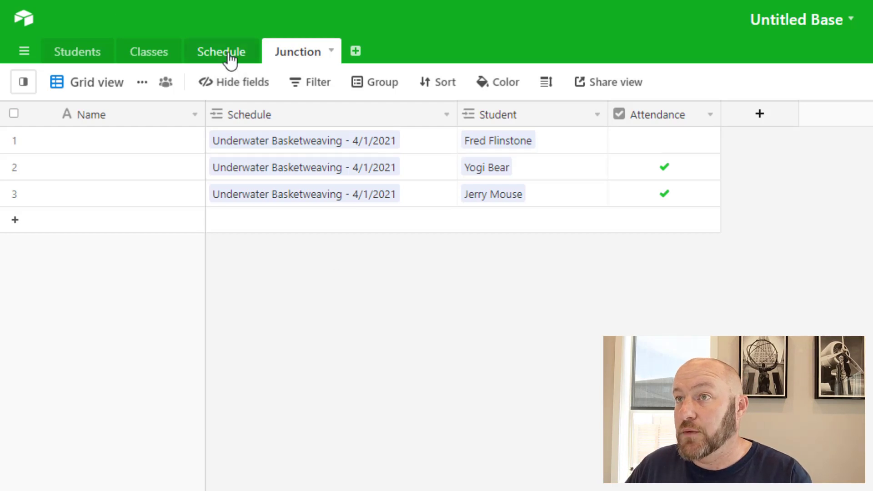
# Delete the Students field from Schedule and the Schedule field from Students, then return to Junction.
pyautogui.click(221, 51)
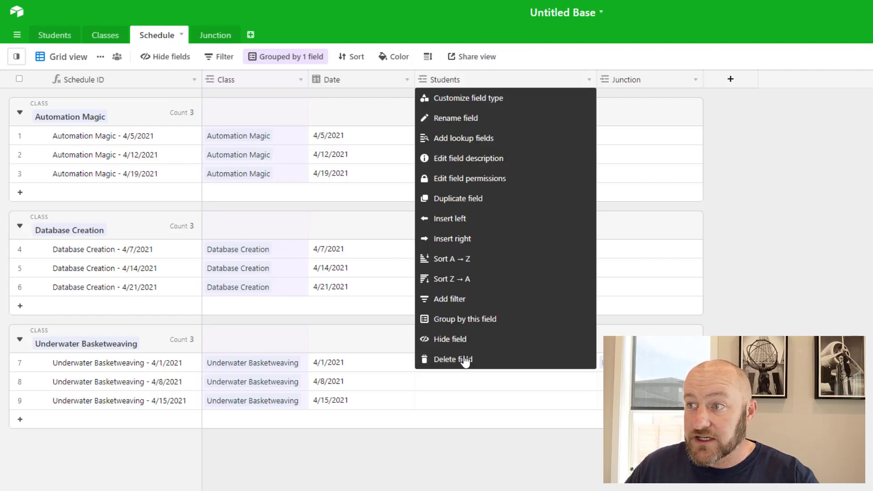
pyautogui.click(452, 359)
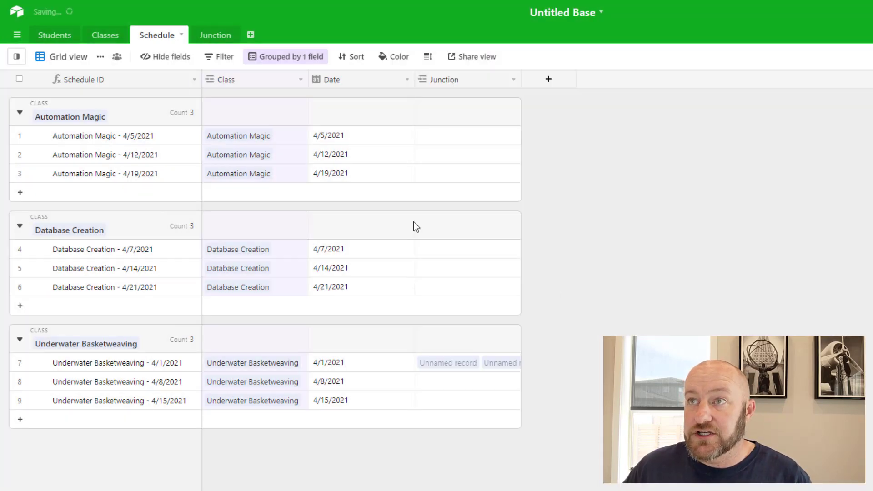
pyautogui.click(55, 35)
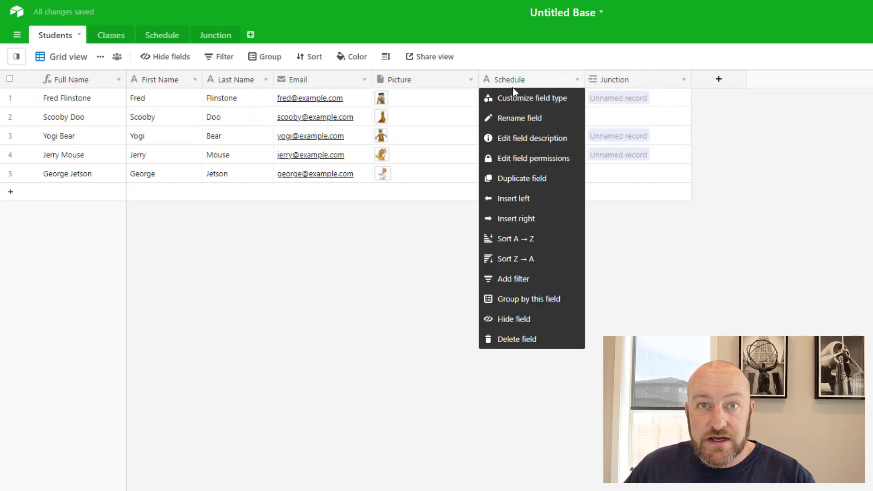
pyautogui.moveTo(507, 339)
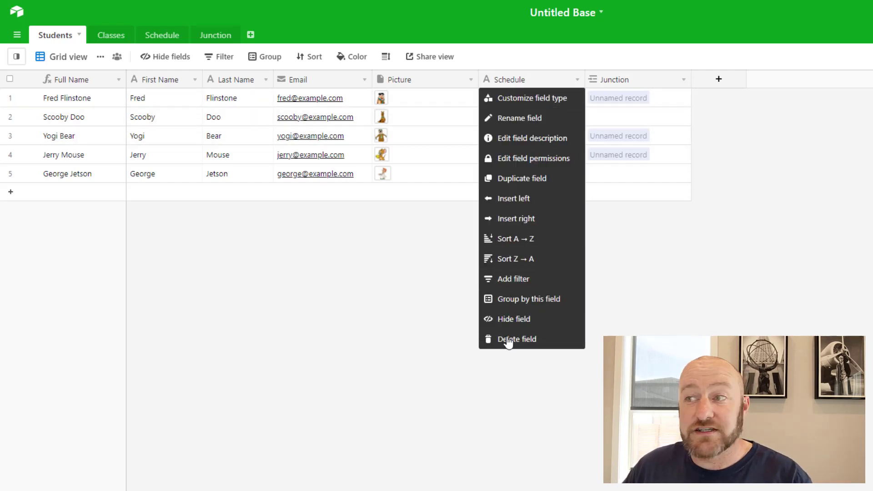
pyautogui.click(515, 340)
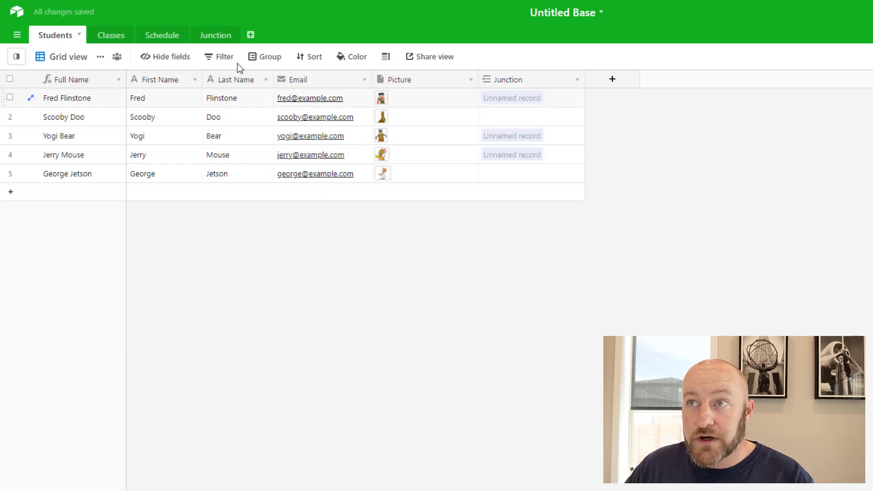
pyautogui.click(214, 35)
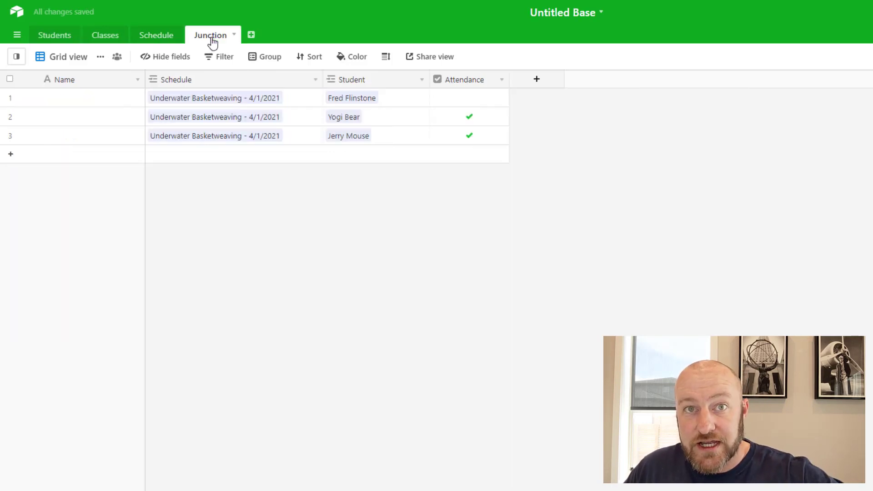
pyautogui.moveTo(289, 80)
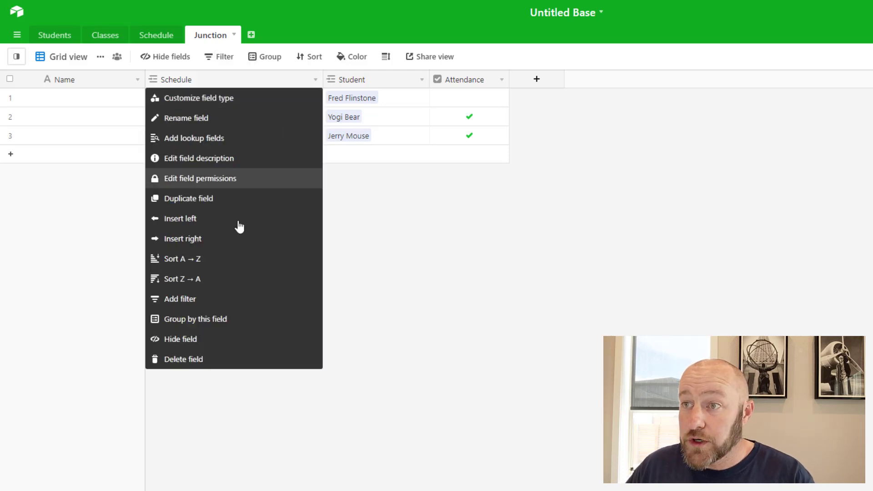
pyautogui.moveTo(223, 319)
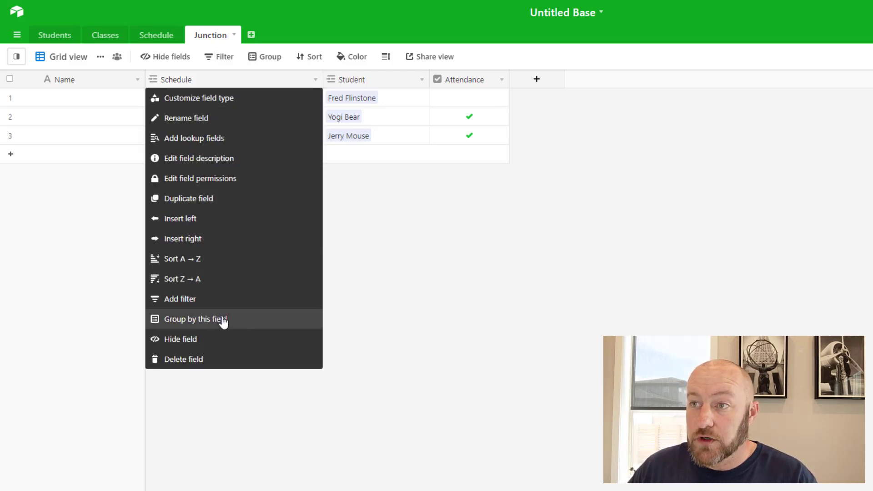
# Group the Junction records by the Schedule field.
pyautogui.click(196, 320)
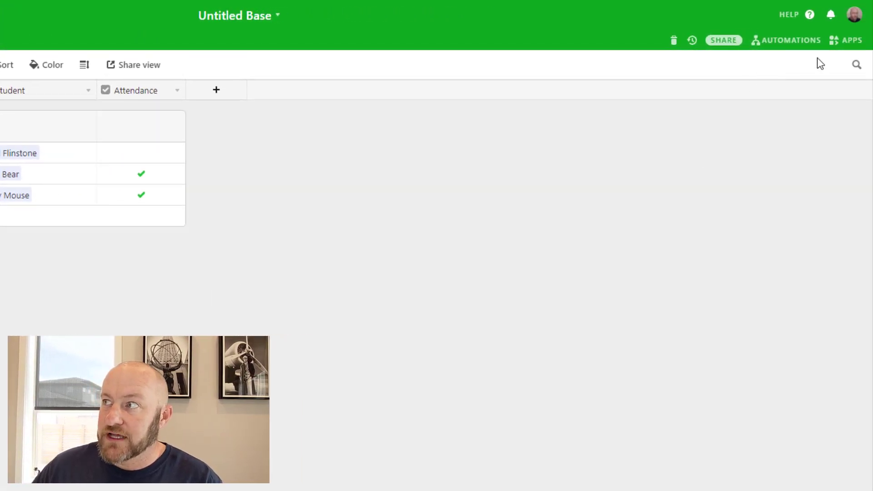
# Search the marketplace for 'junc' and add the Create junction table script to the base.
pyautogui.click(845, 40)
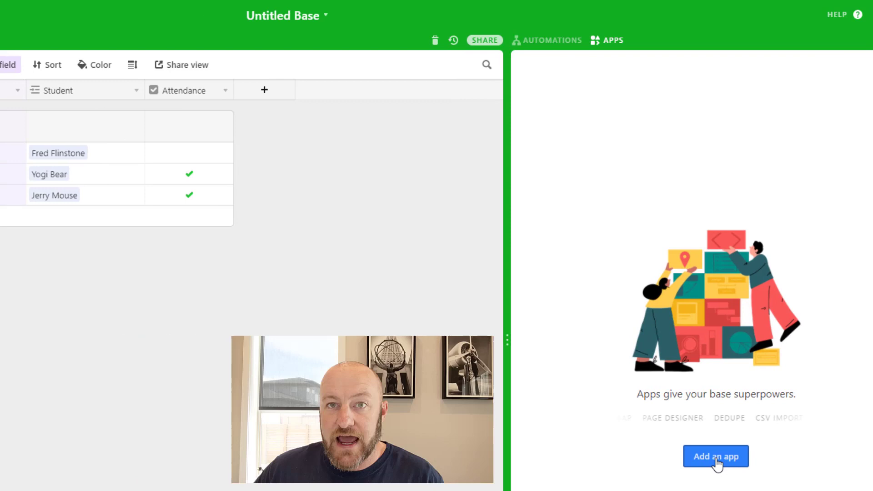
pyautogui.click(716, 456)
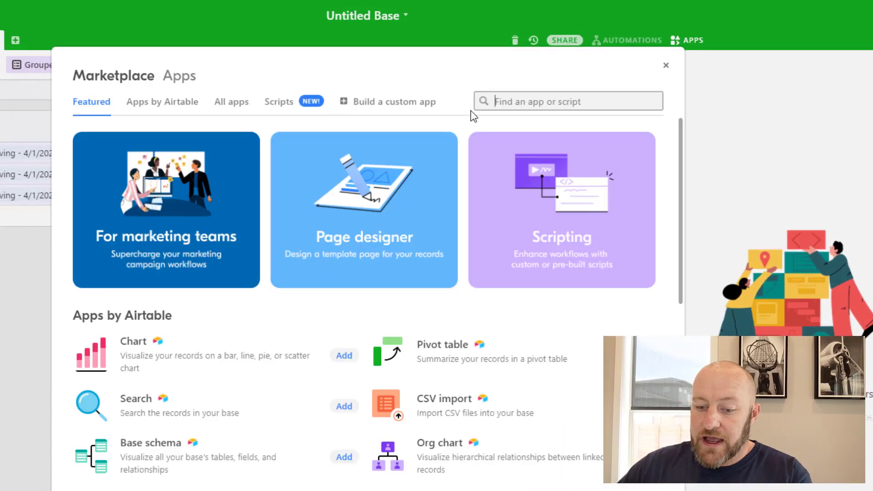
pyautogui.write('junc')
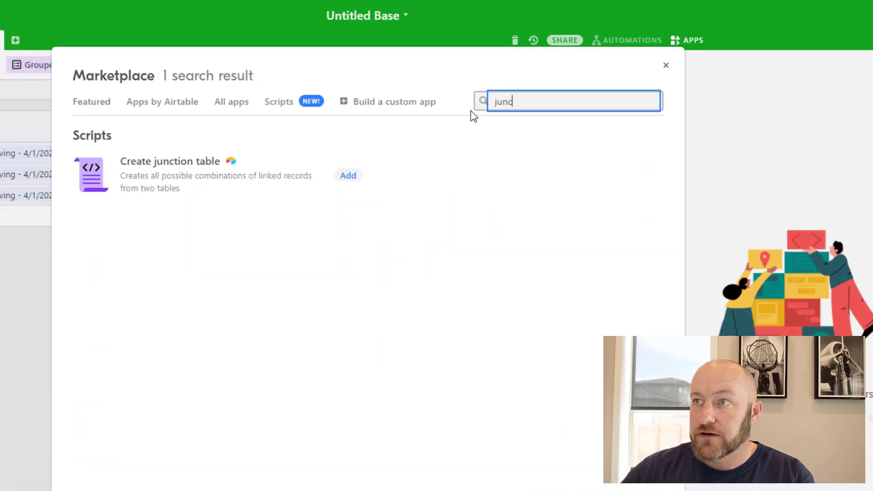
pyautogui.moveTo(200, 184)
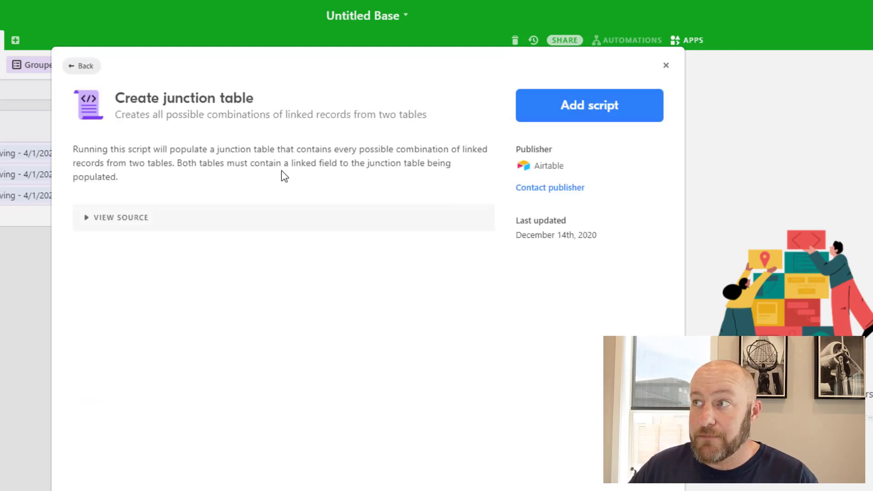
pyautogui.click(590, 106)
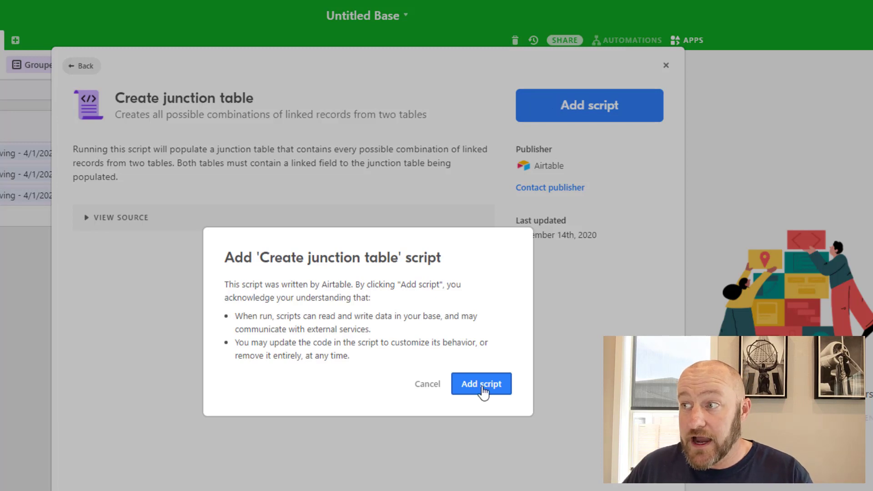
pyautogui.click(480, 384)
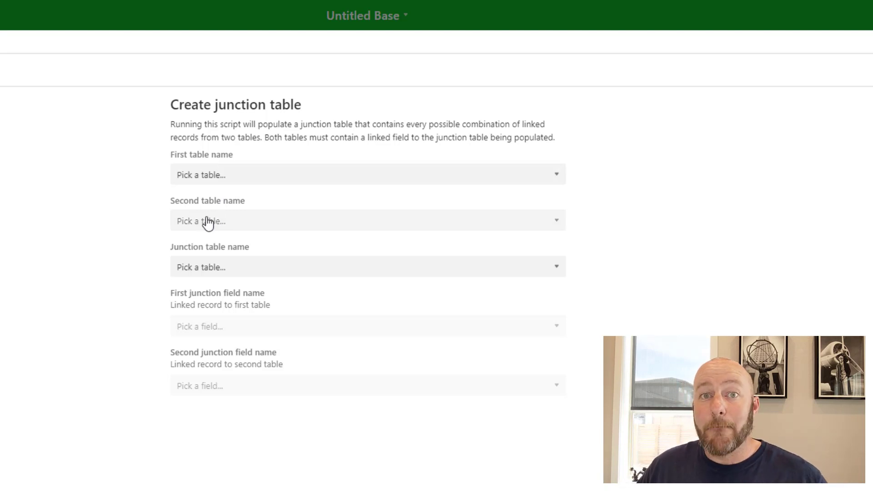
pyautogui.moveTo(209, 273)
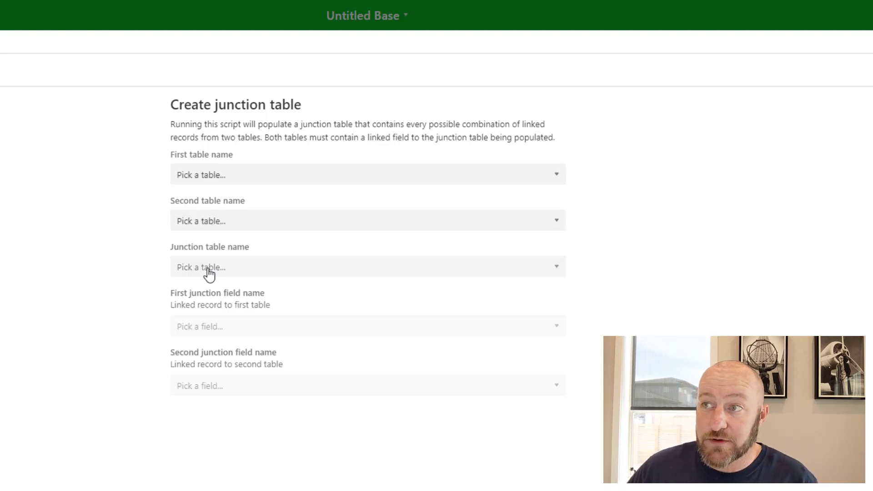
pyautogui.moveTo(216, 255)
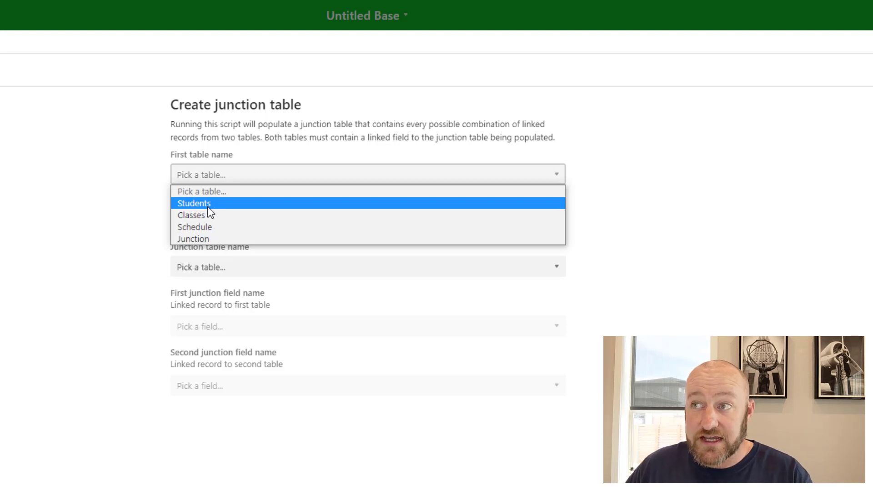
# Choose Students as the first table and Junction as the junction table.
pyautogui.click(194, 202)
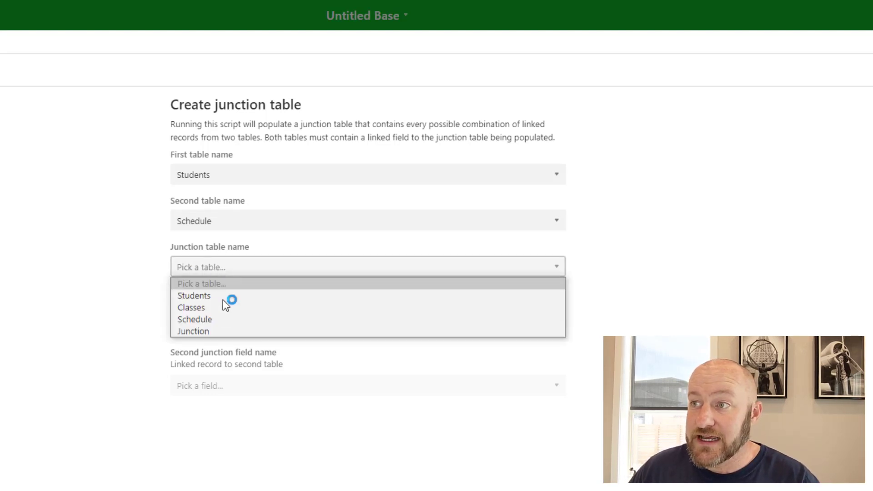
pyautogui.click(192, 331)
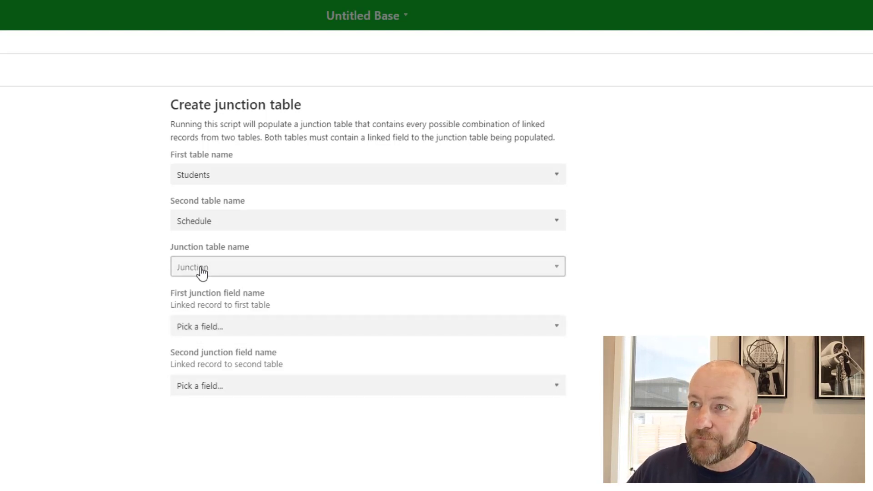
pyautogui.moveTo(232, 328)
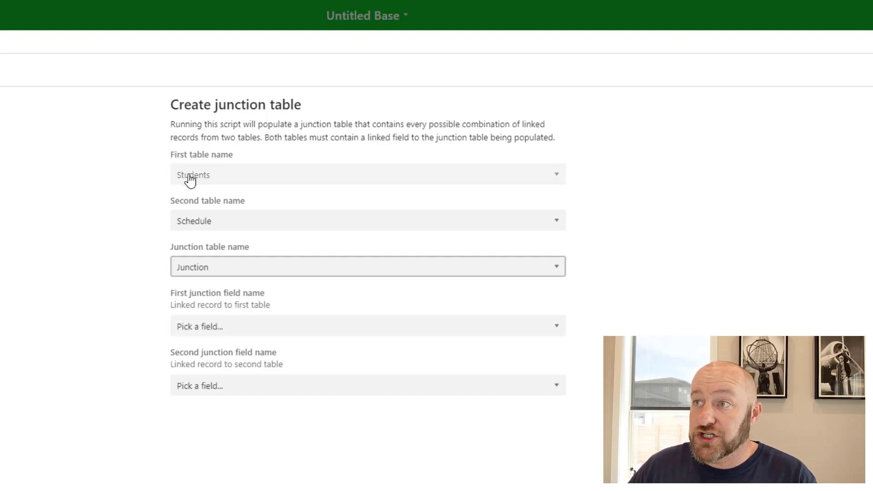
pyautogui.moveTo(203, 327)
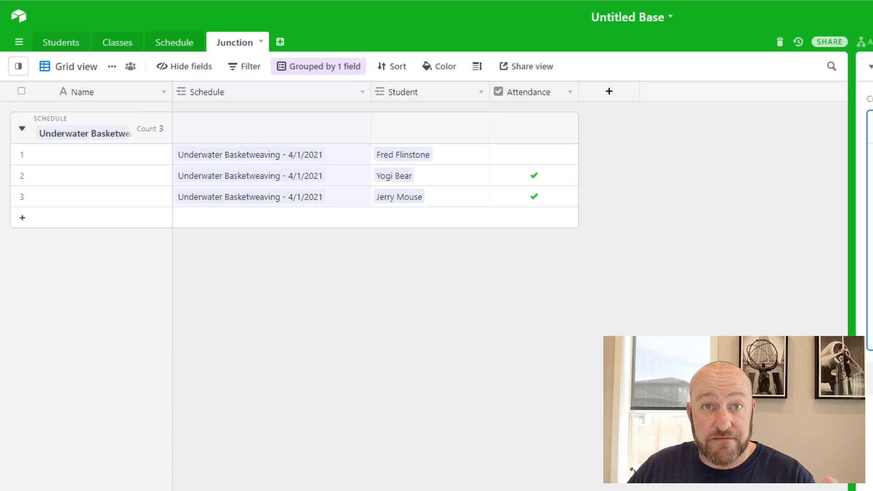
pyautogui.moveTo(417, 95)
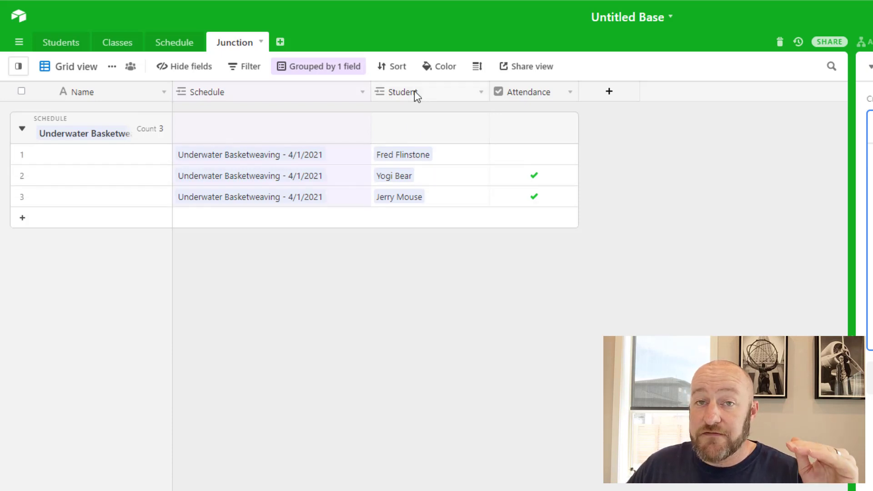
pyautogui.moveTo(428, 103)
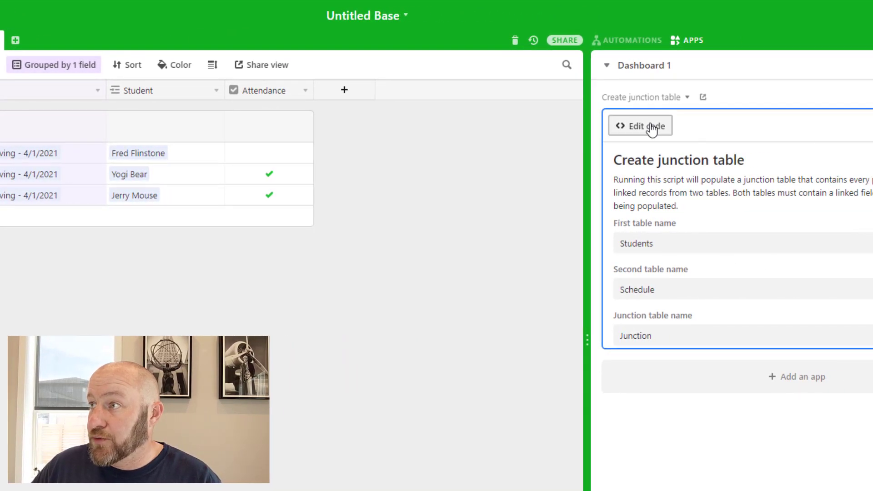
# Glance at the script's source code, then set Student and Schedule as the junction link fields.
pyautogui.click(640, 126)
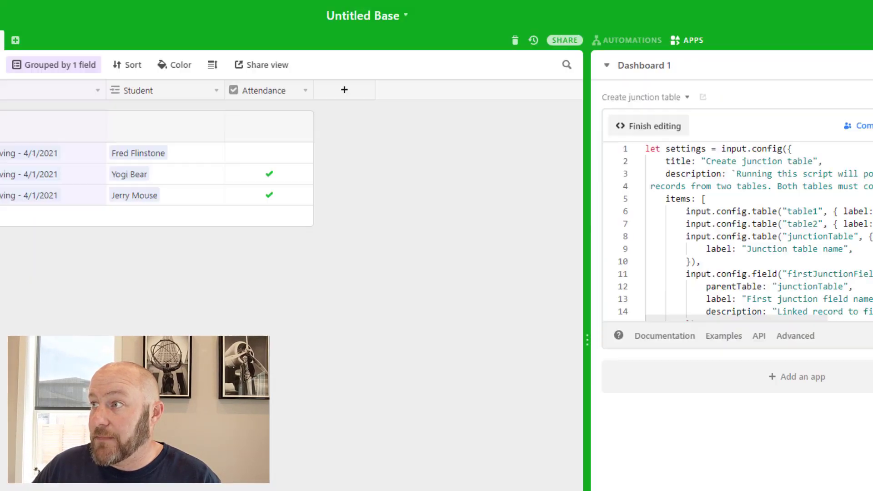
pyautogui.click(648, 126)
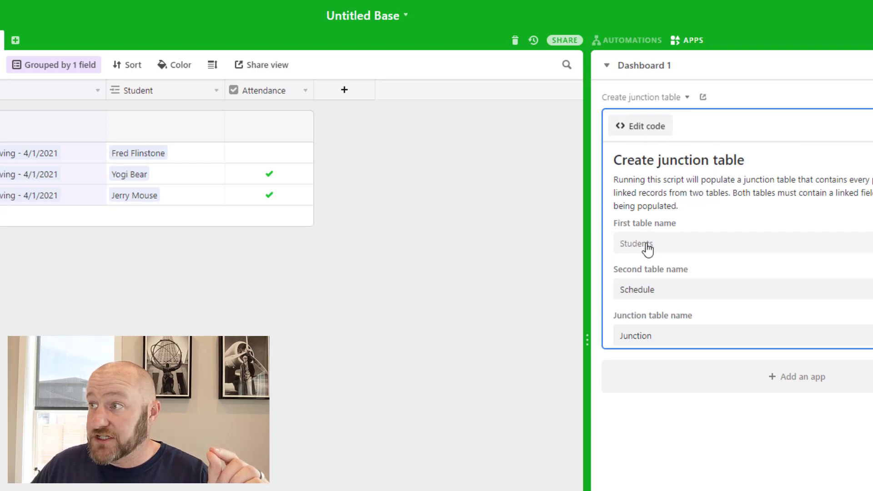
pyautogui.moveTo(84, 127)
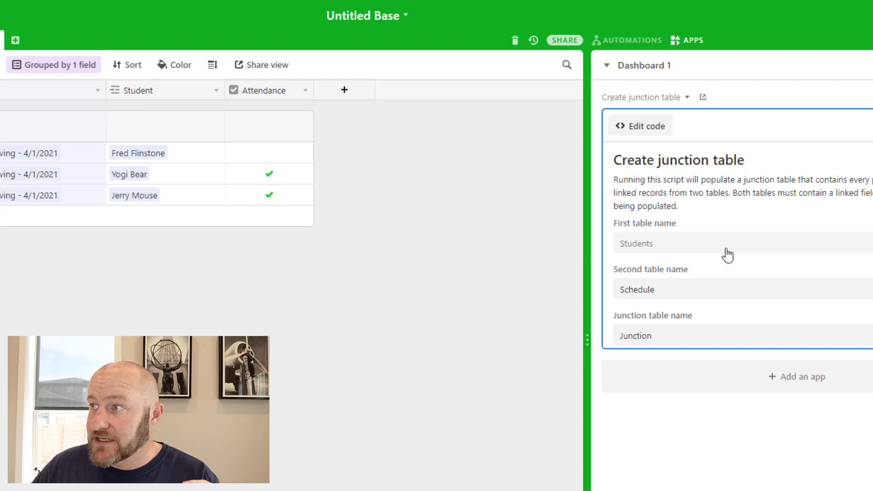
pyautogui.scroll(-3)
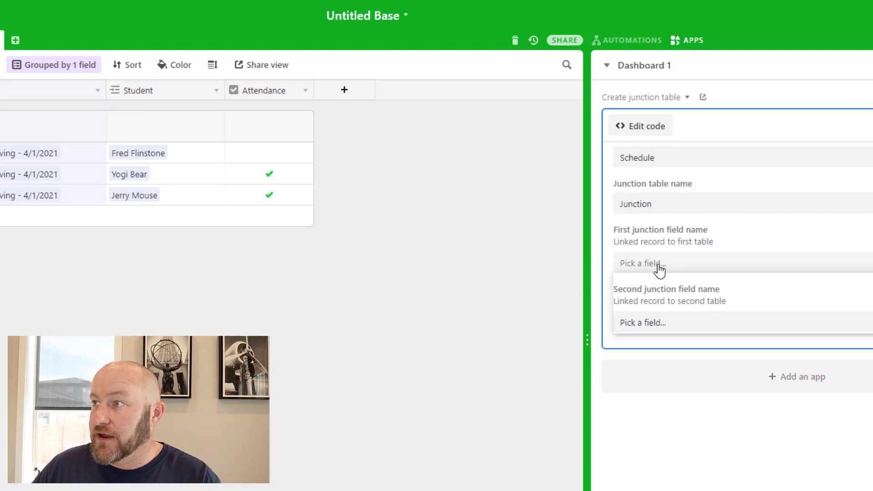
pyautogui.click(641, 263)
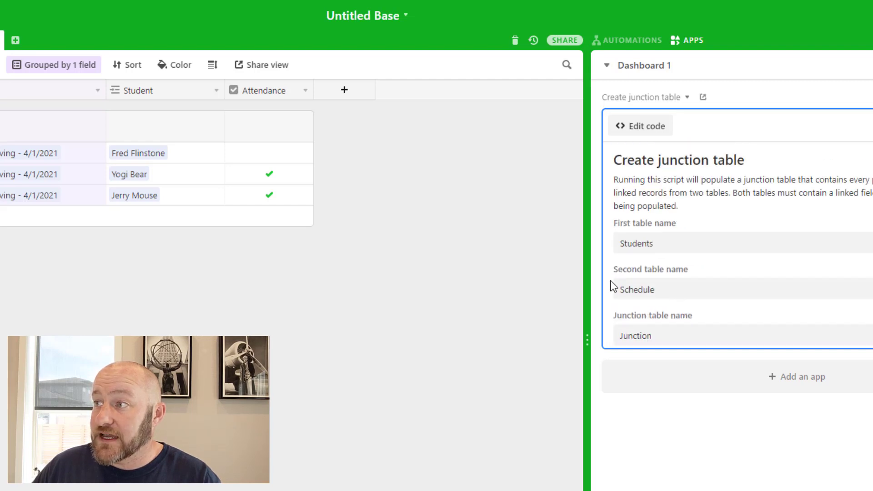
pyautogui.scroll(-3)
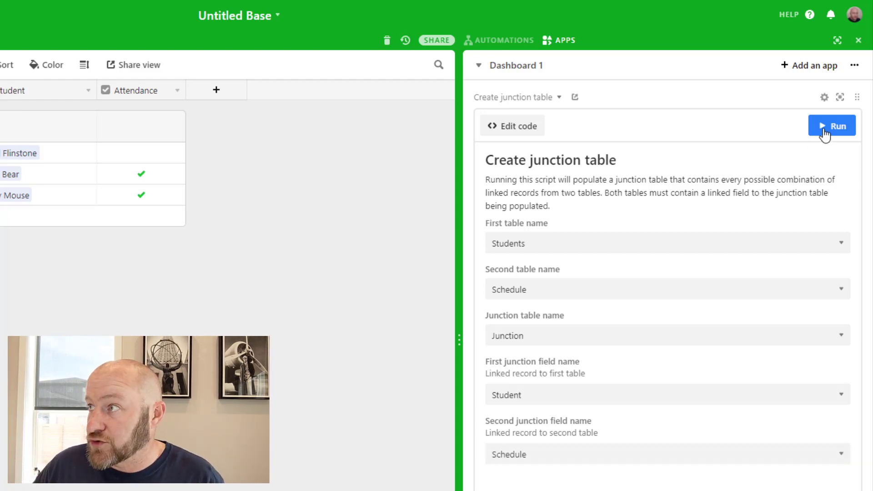
# Run the junction script and confirm creating the 42 student–schedule records.
pyautogui.click(832, 126)
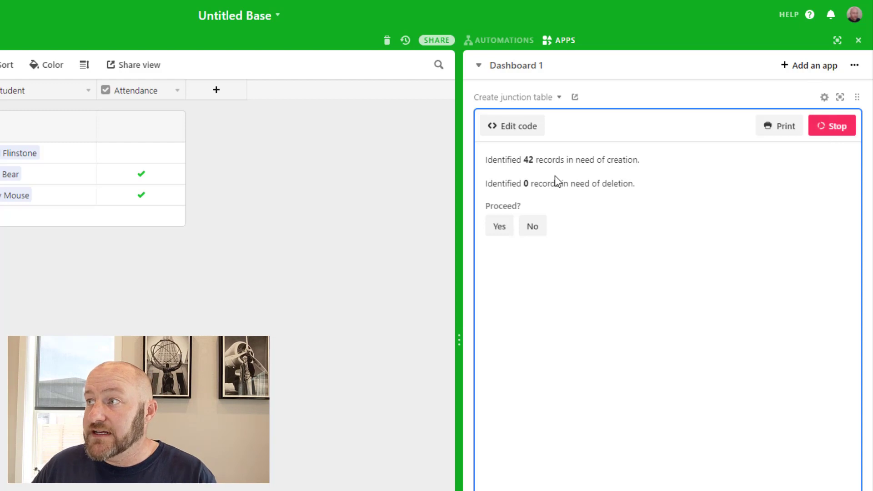
pyautogui.moveTo(527, 158)
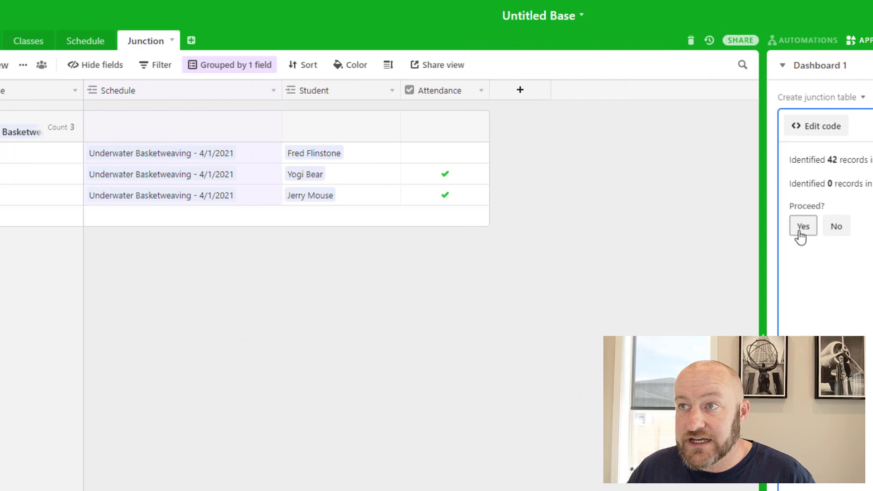
pyautogui.click(802, 227)
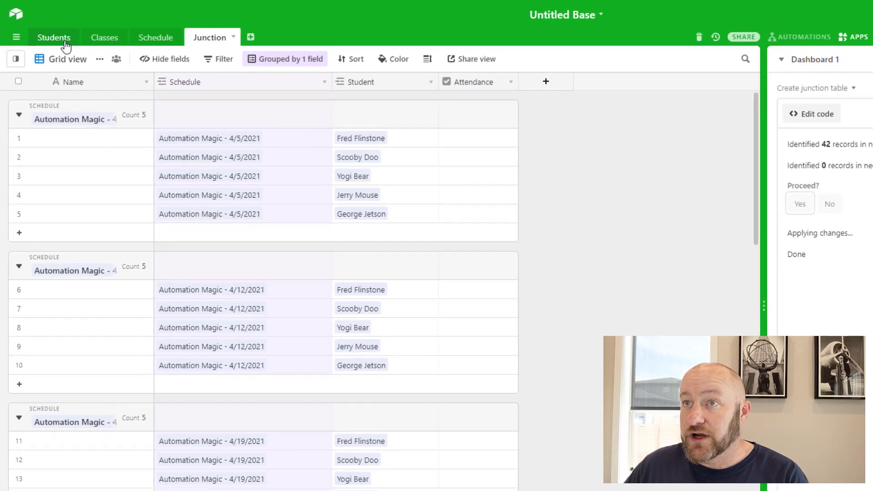
# Check the linked Junction records on Students and Schedule, then widen Junction's first column.
pyautogui.click(54, 38)
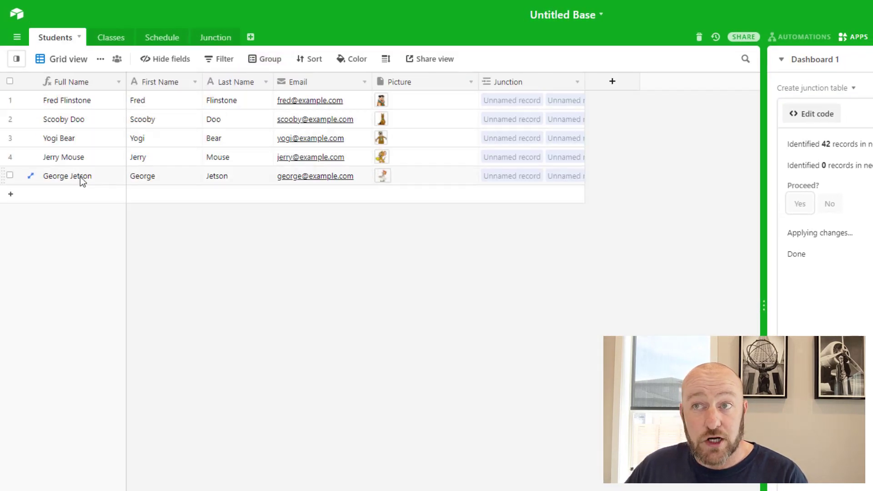
pyautogui.click(158, 38)
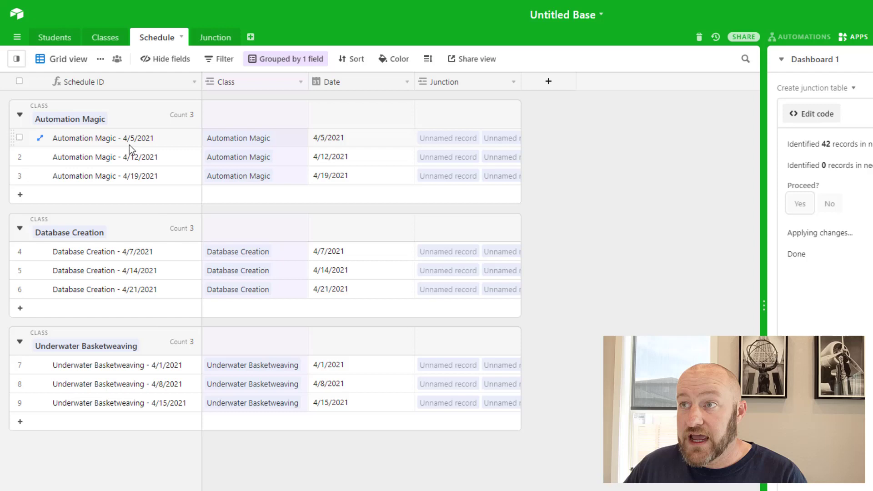
pyautogui.moveTo(123, 151)
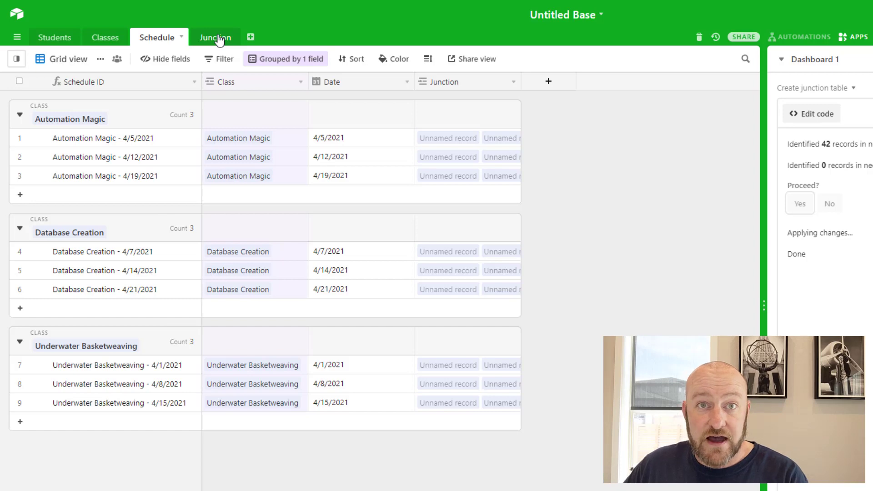
pyautogui.click(215, 37)
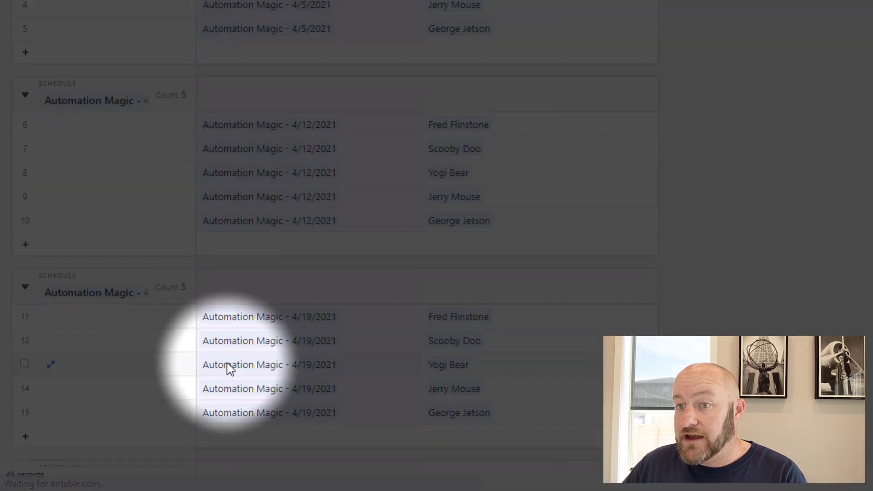
pyautogui.moveTo(29, 483)
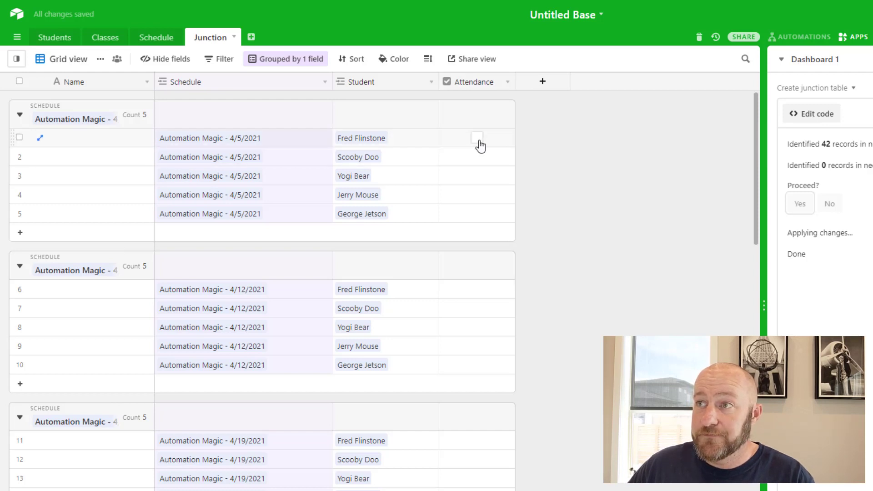
pyautogui.moveTo(222, 201)
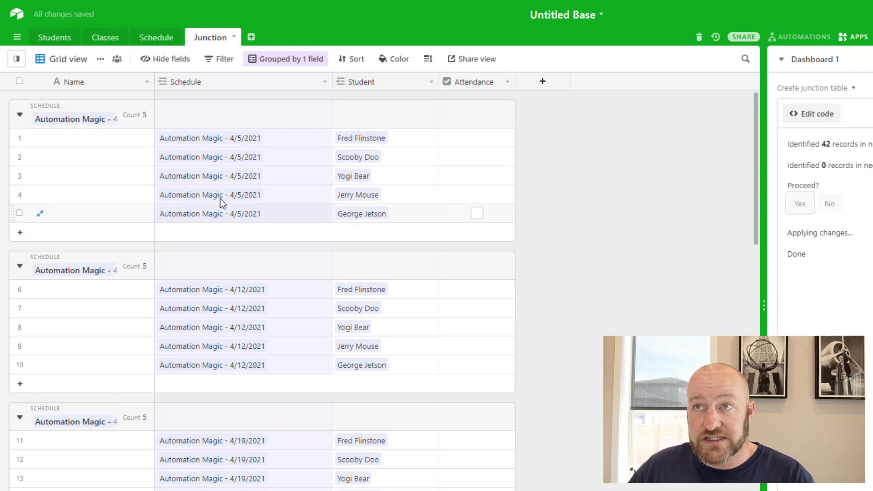
pyautogui.moveTo(151, 81); pyautogui.dragTo(200, 81)
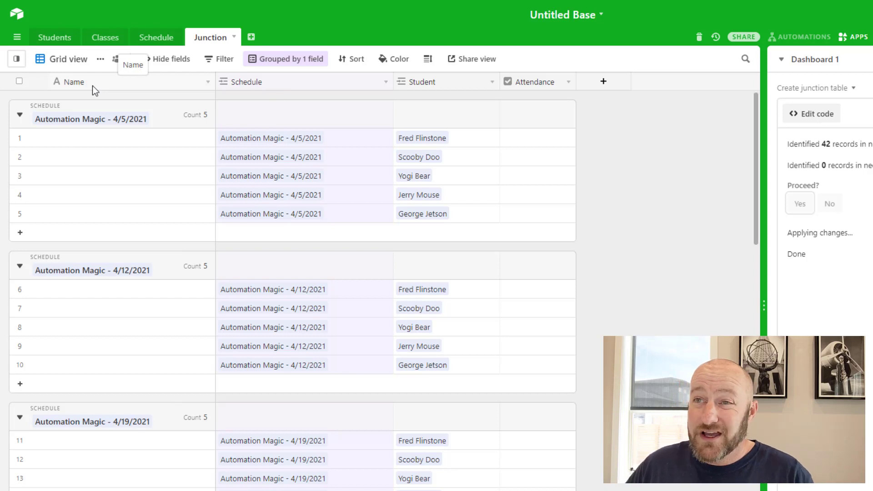
# Make the primary field a Junction ID formula CONCATENATE(Schedule,' - ',Student) and save it.
pyautogui.click(73, 81)
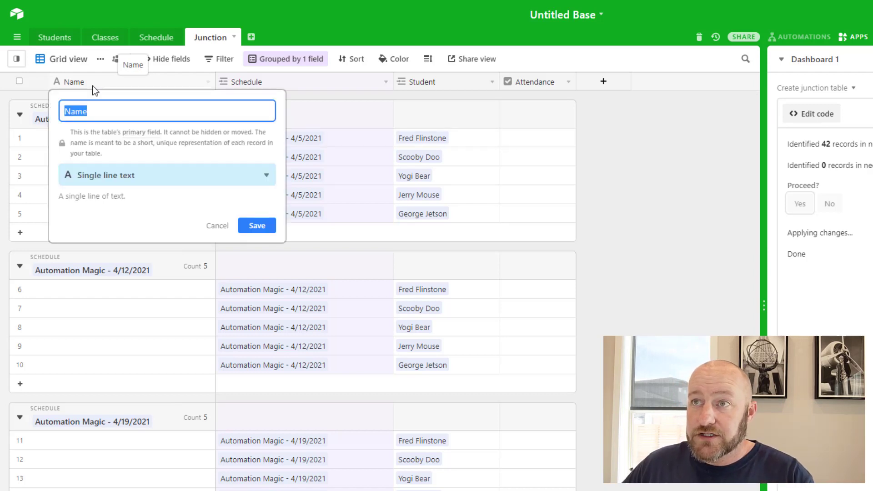
pyautogui.write('Junctin')
pyautogui.write('for')
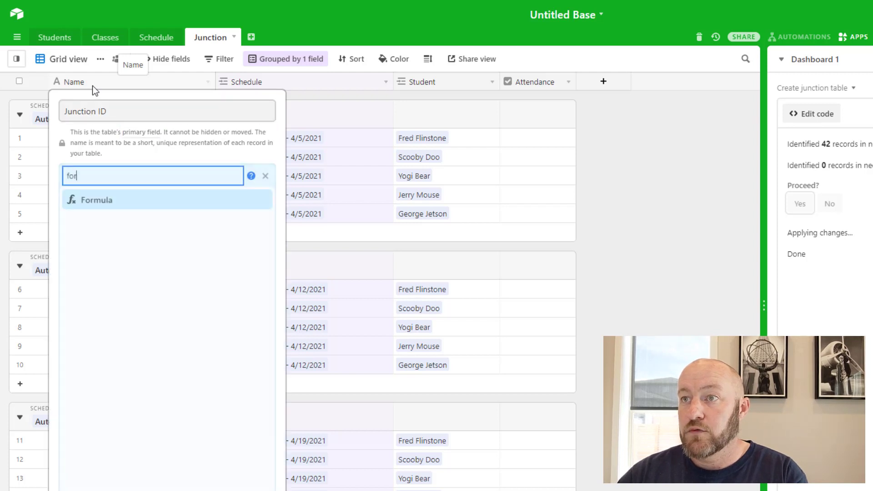
pyautogui.click(97, 199)
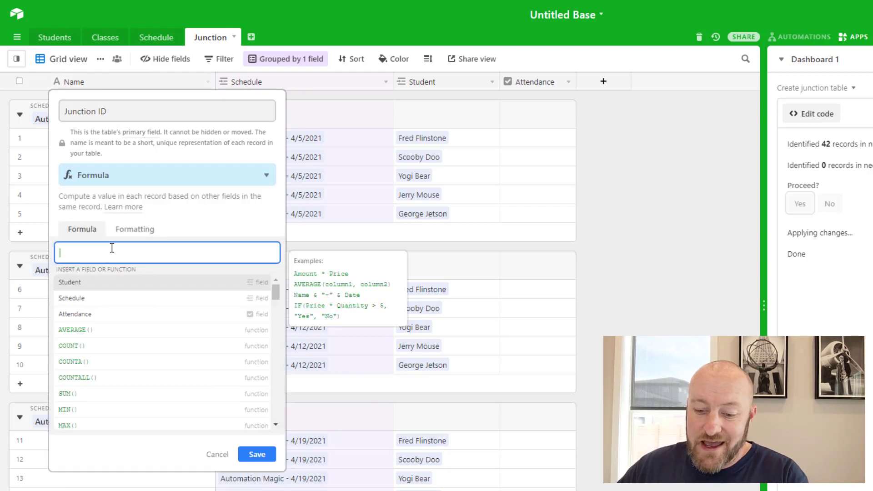
pyautogui.write('CONCATENATE(Schedule,')
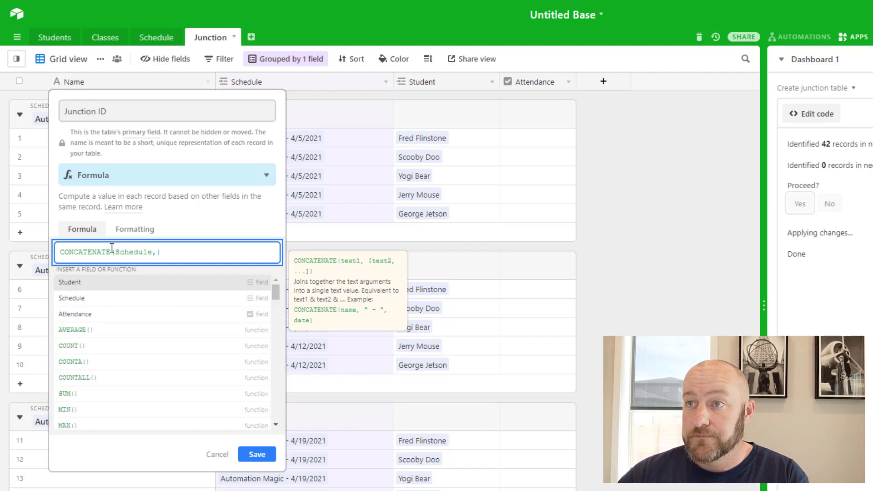
pyautogui.write("'")
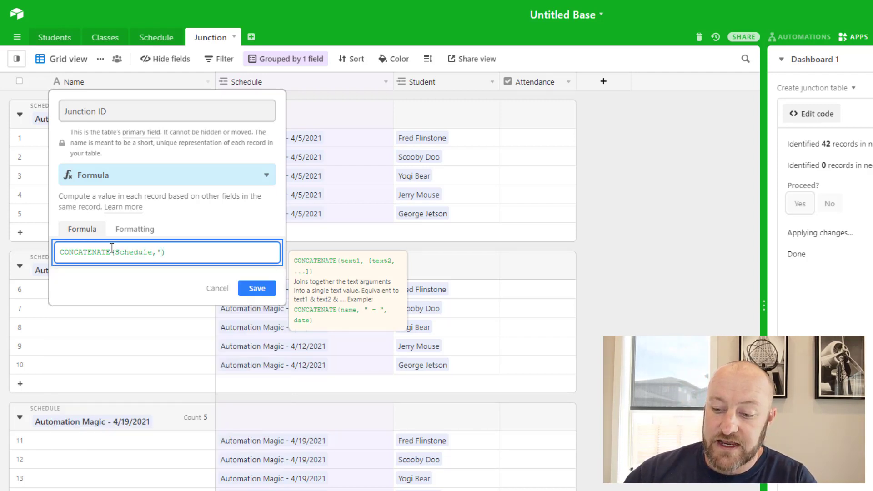
pyautogui.write("- ',Student")
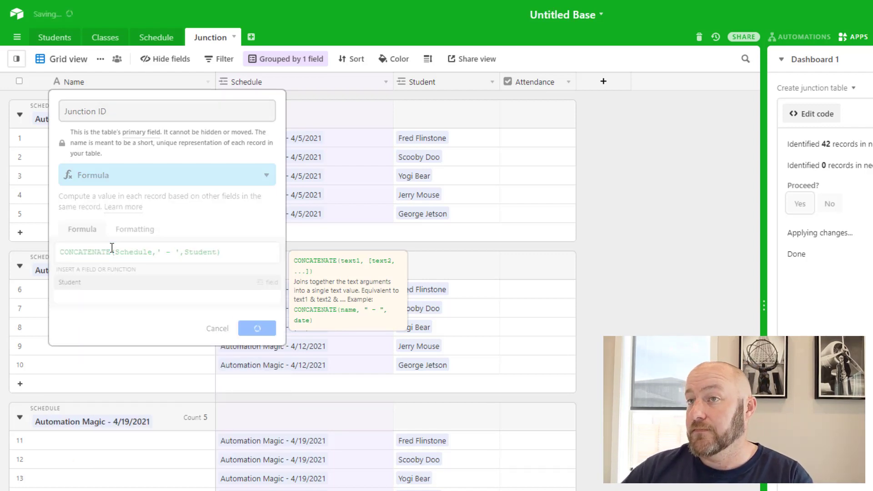
pyautogui.click(256, 329)
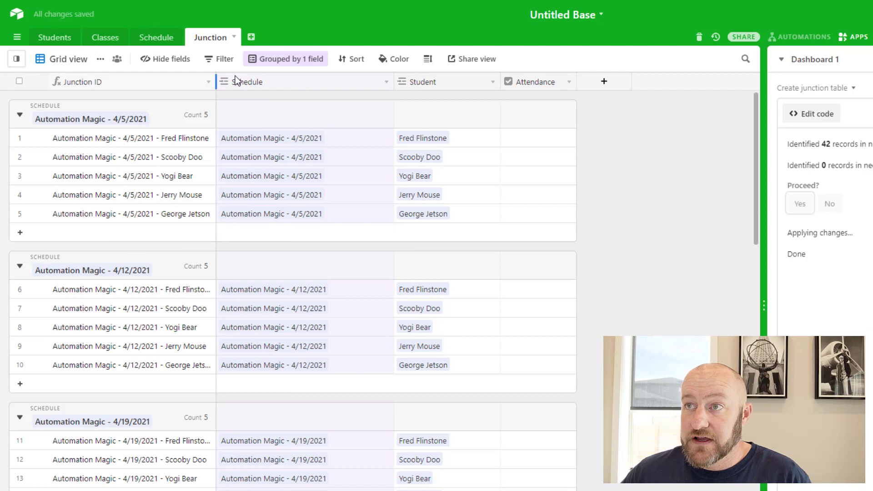
# Select the first record's Junction ID cell after widening the column.
pyautogui.click(131, 138)
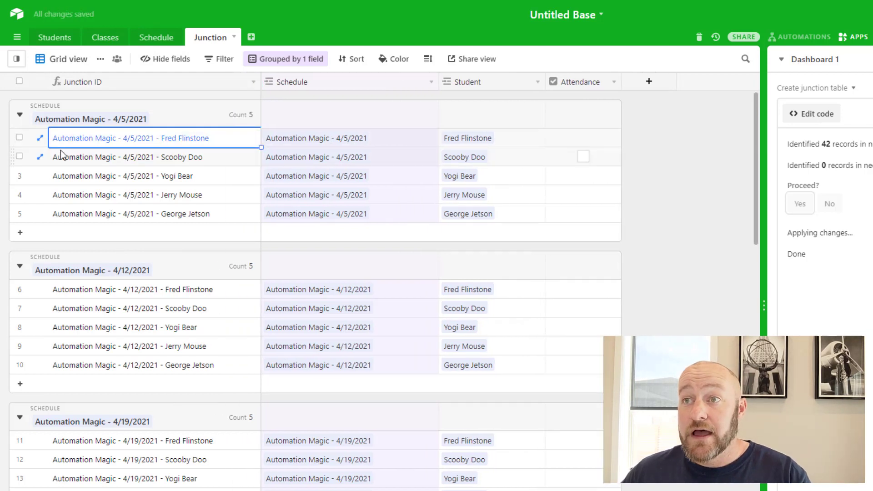
pyautogui.moveTo(70, 144)
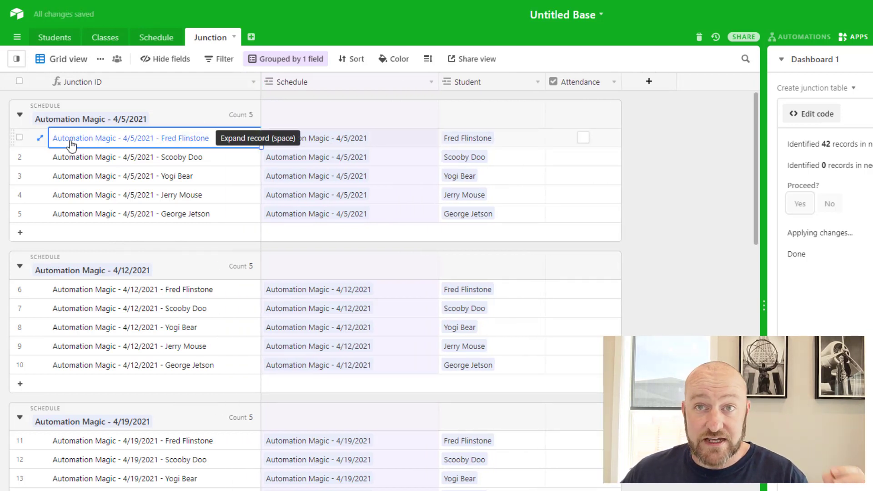
pyautogui.moveTo(133, 146)
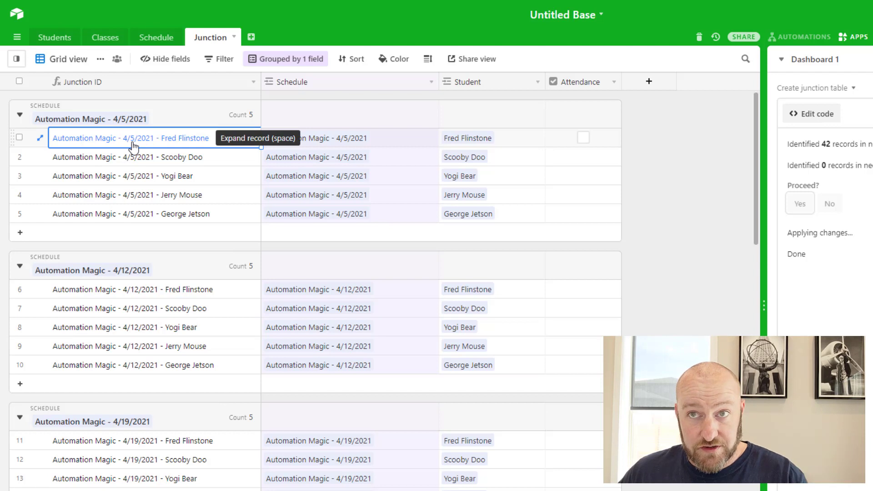
pyautogui.moveTo(189, 144)
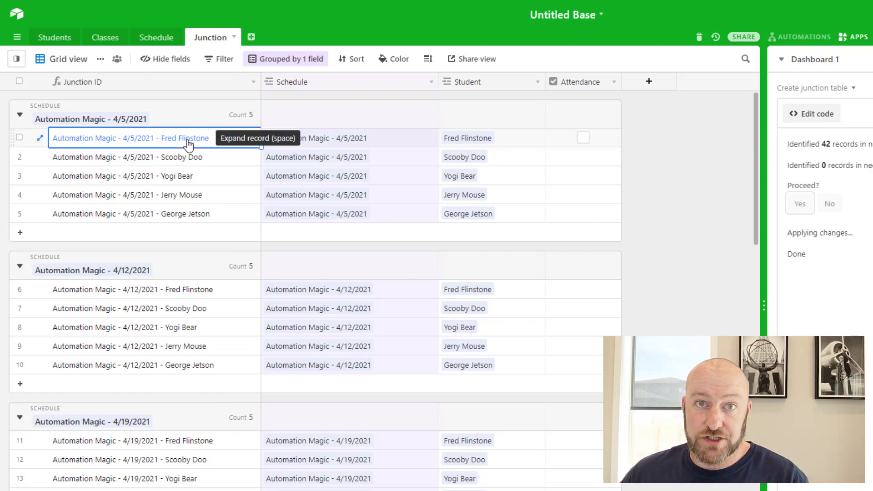
pyautogui.moveTo(561, 133)
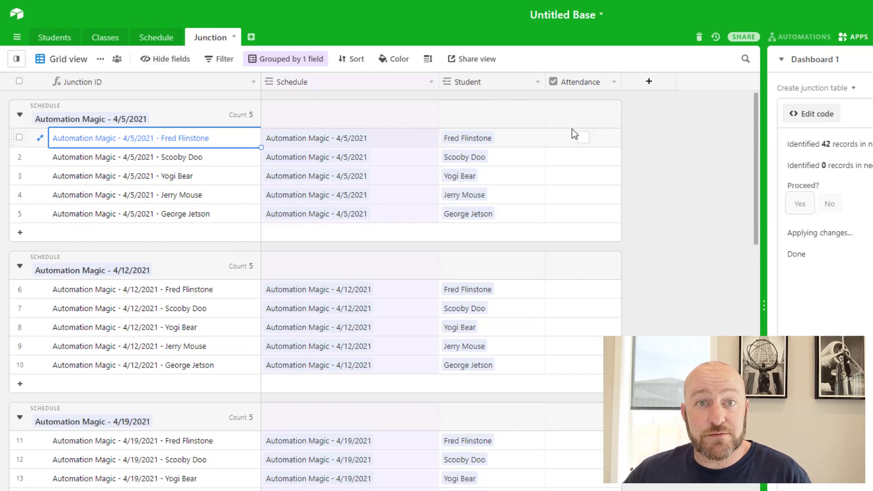
pyautogui.moveTo(435, 127)
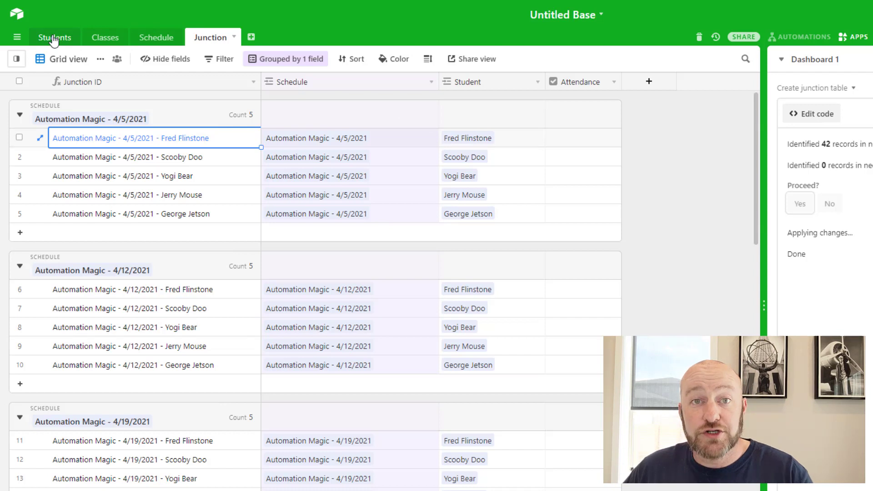
pyautogui.click(53, 37)
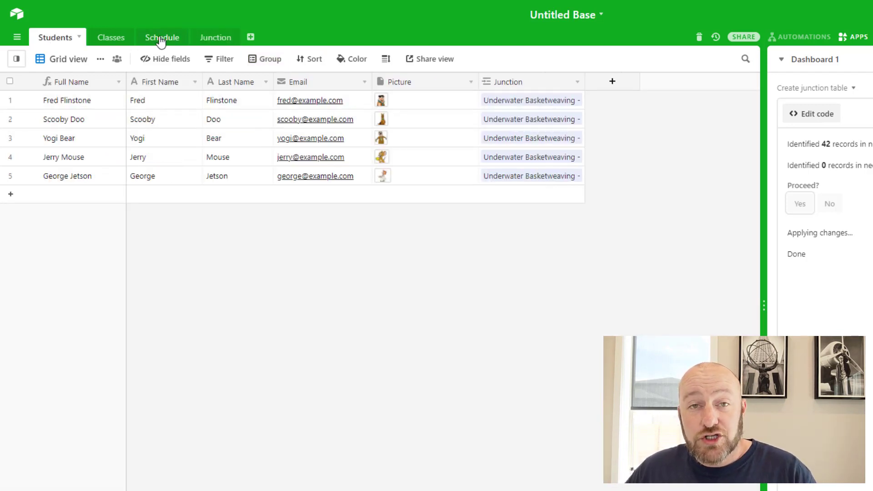
pyautogui.click(161, 37)
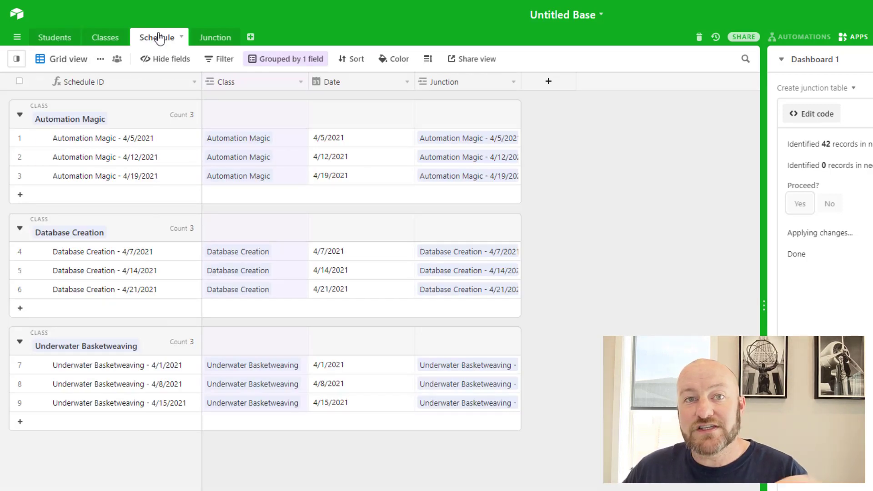
pyautogui.click(210, 38)
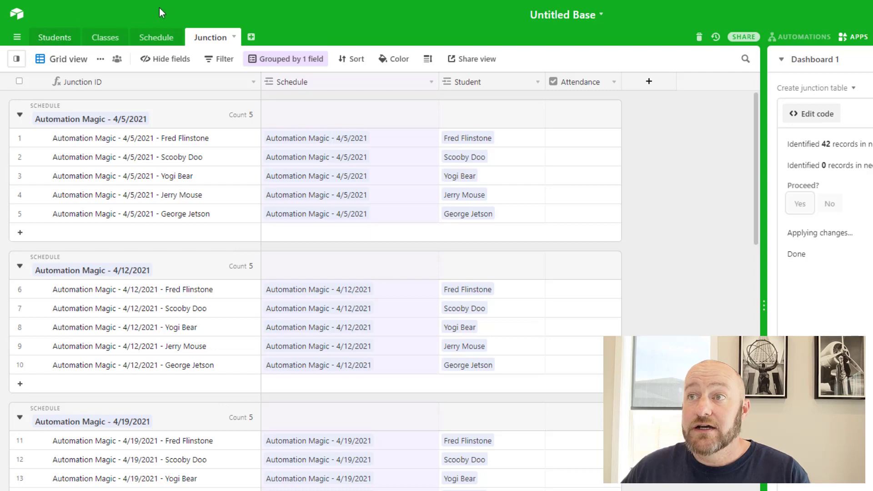
pyautogui.click(156, 37)
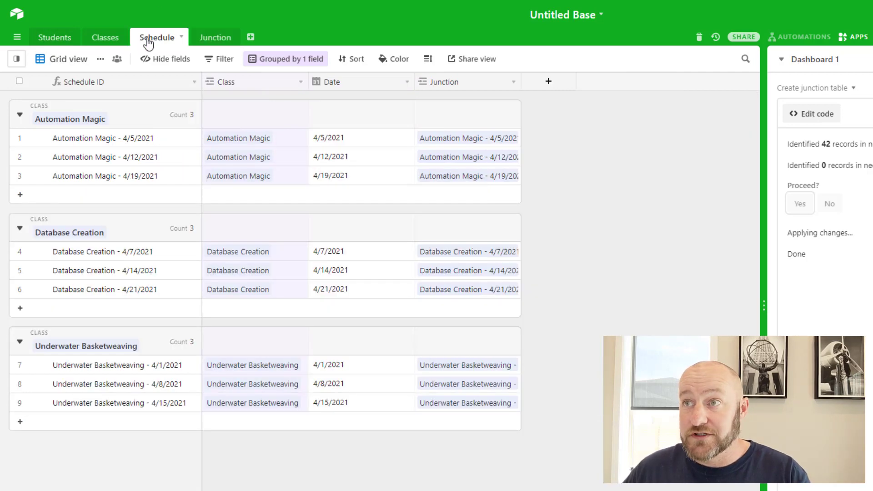
pyautogui.moveTo(868, 206)
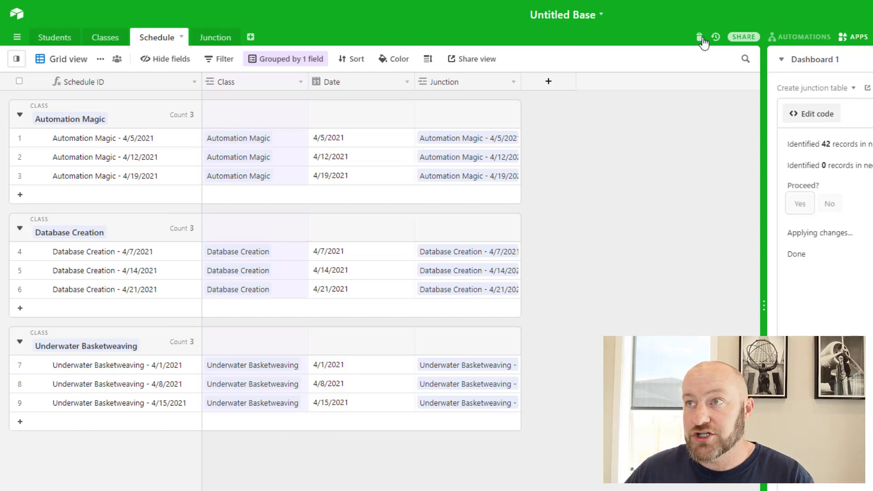
pyautogui.click(214, 37)
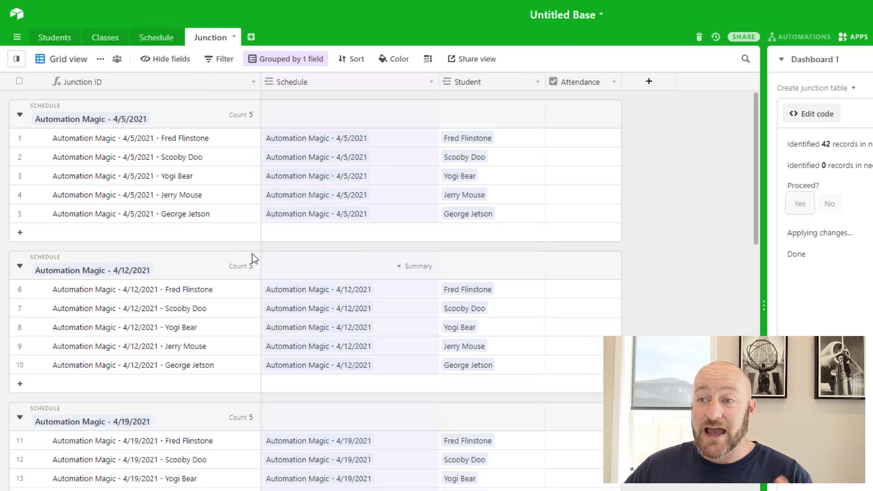
pyautogui.scroll(-3)
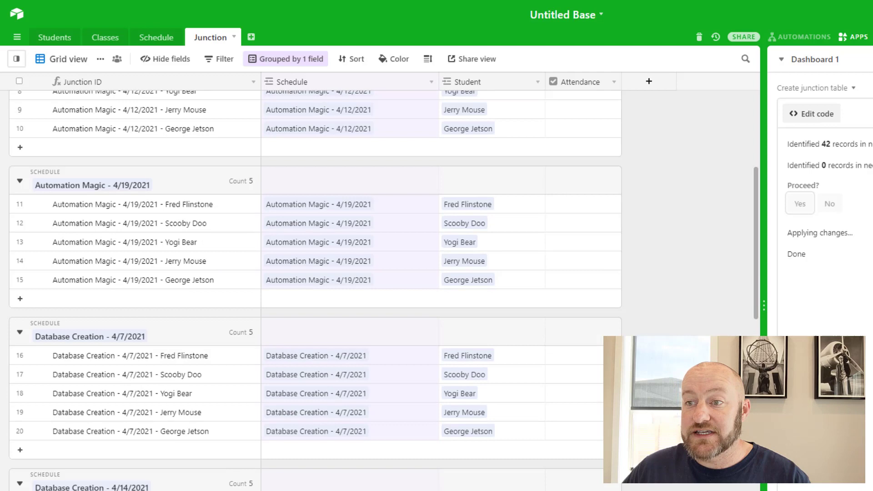
pyautogui.scroll(-3)
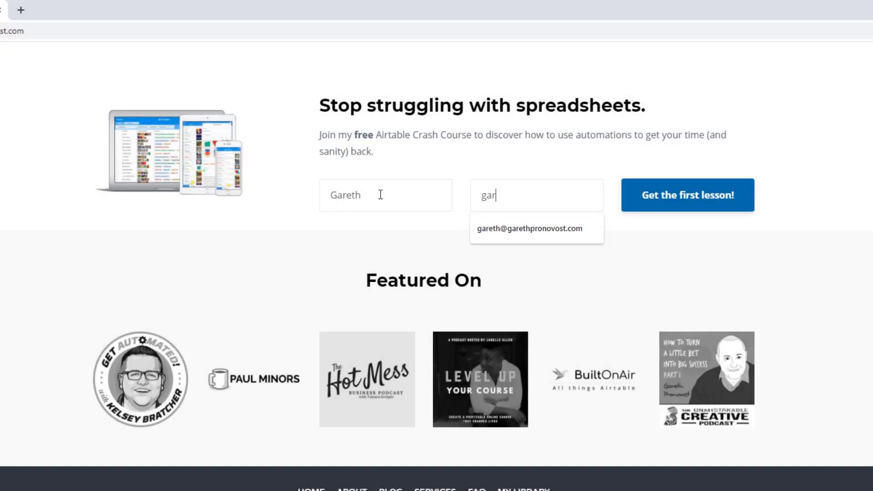
# Autofill the sign-up email, then go to the site's Airtable Consultants services page.
pyautogui.click(530, 228)
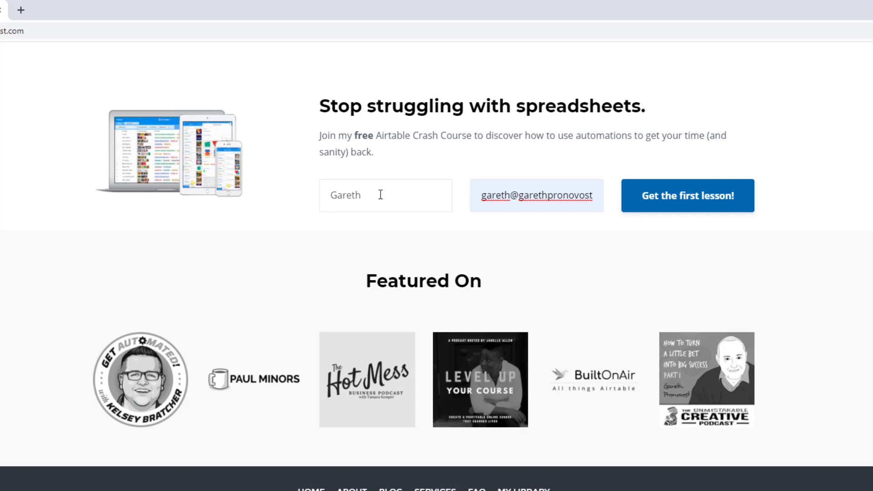
pyautogui.moveTo(690, 211)
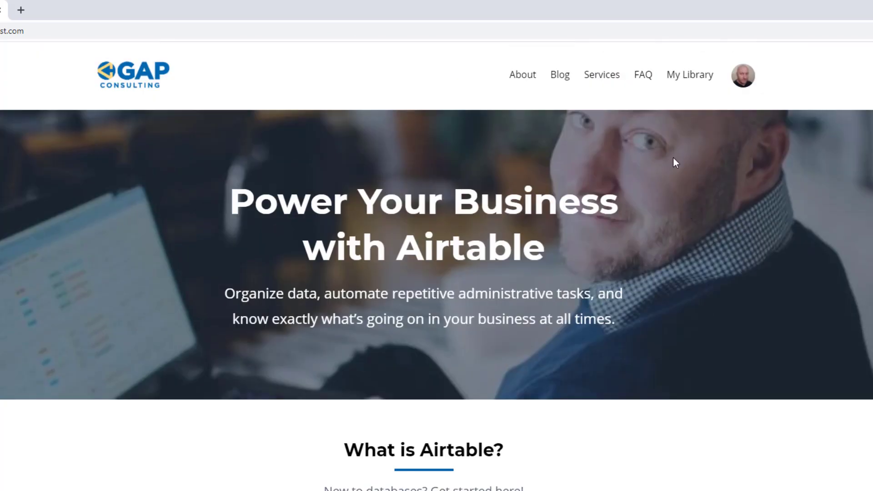
pyautogui.click(601, 77)
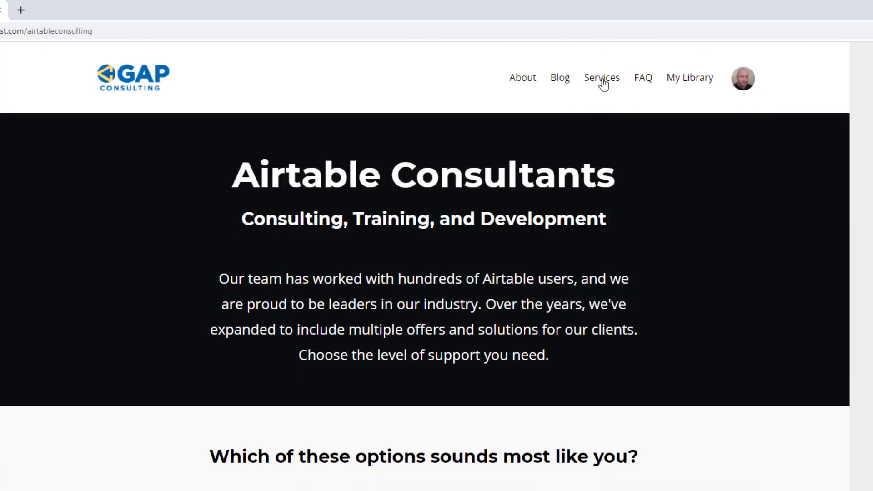